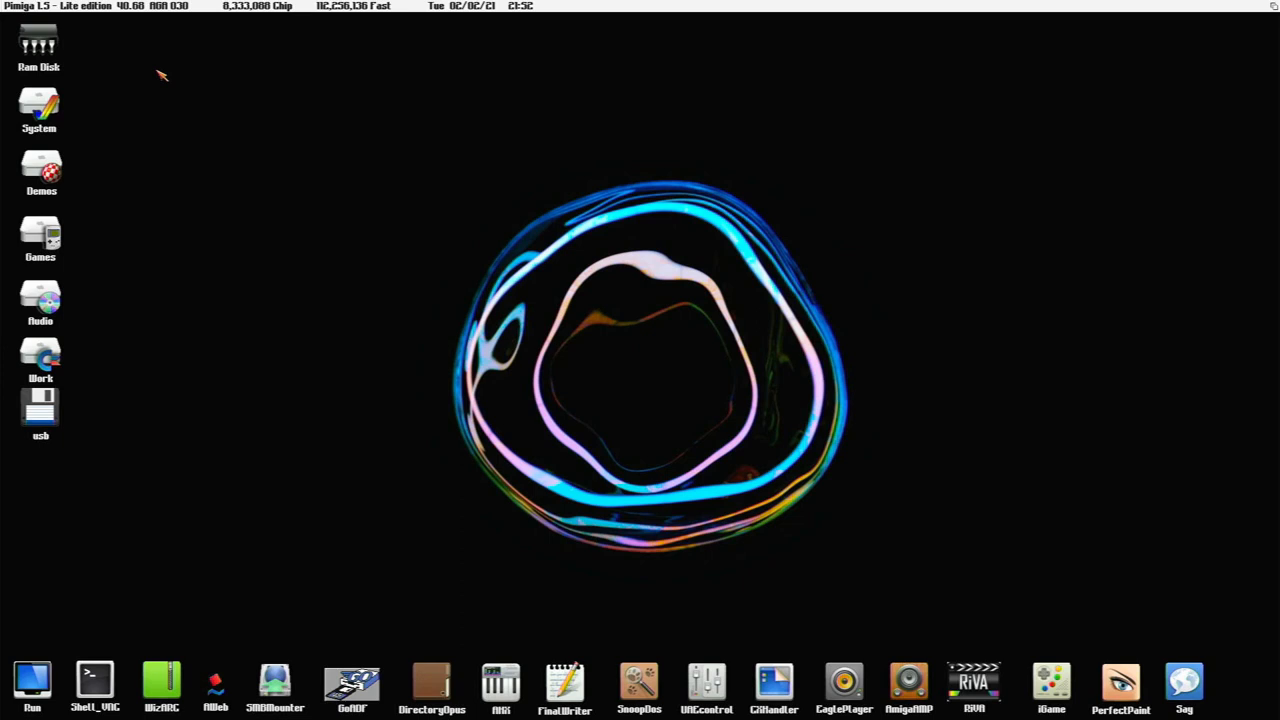
pyautogui.moveTo(207, 74)
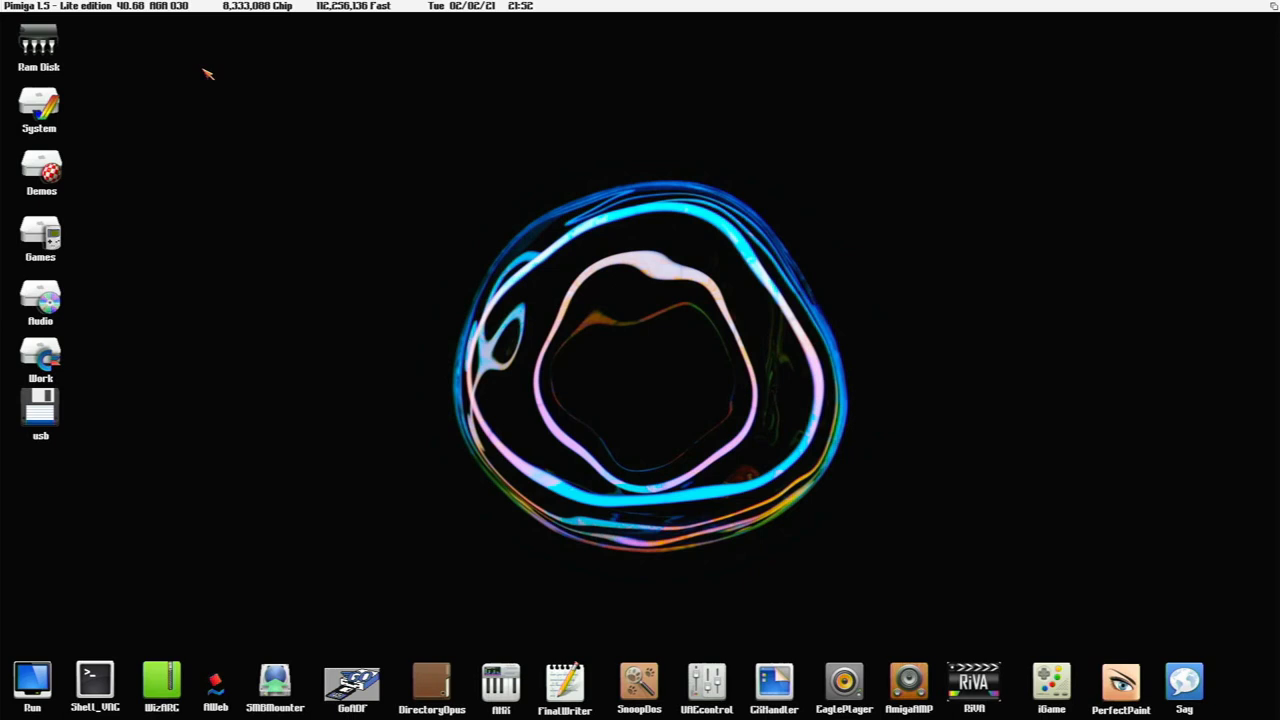
pyautogui.moveTo(213, 166)
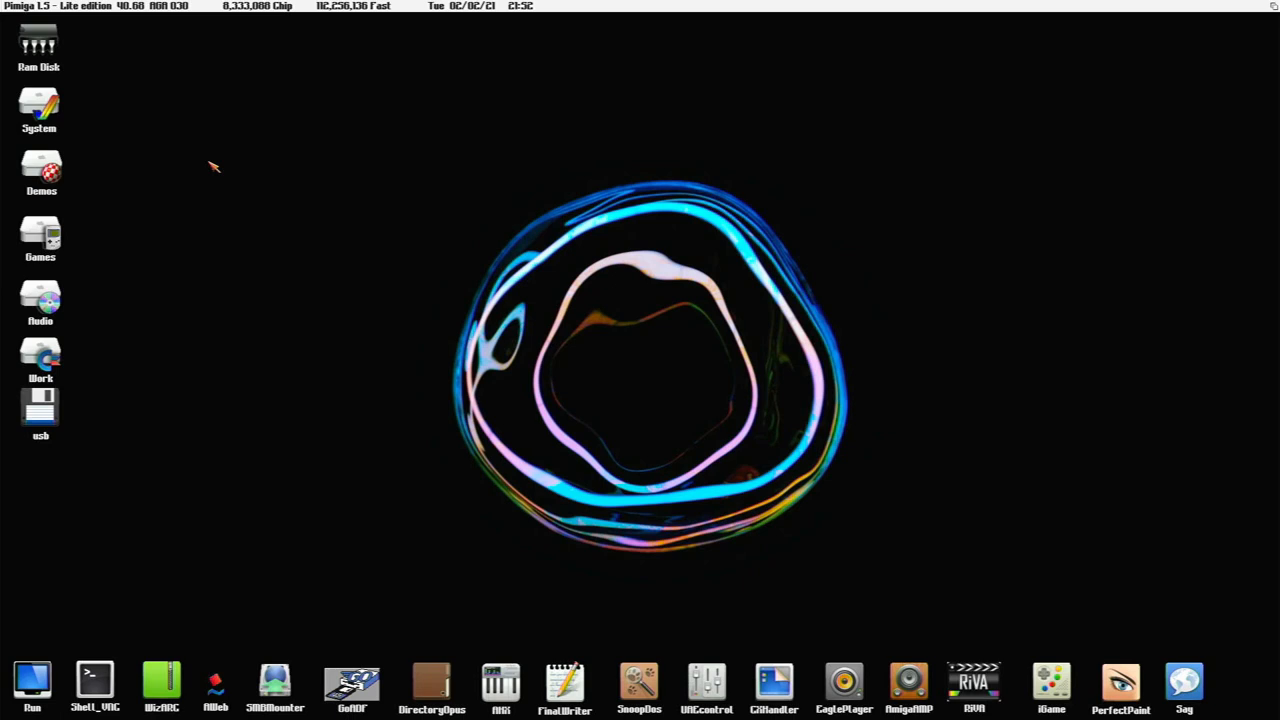
pyautogui.moveTo(190, 120)
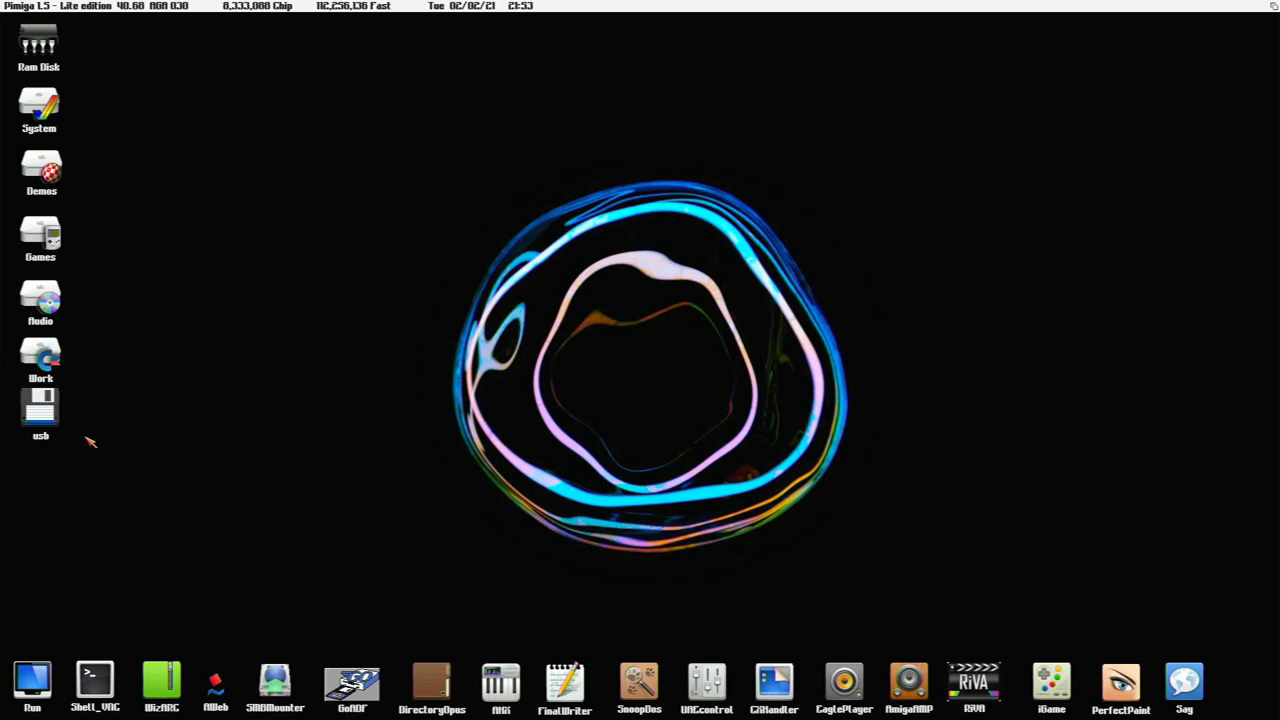
pyautogui.moveTo(285, 222)
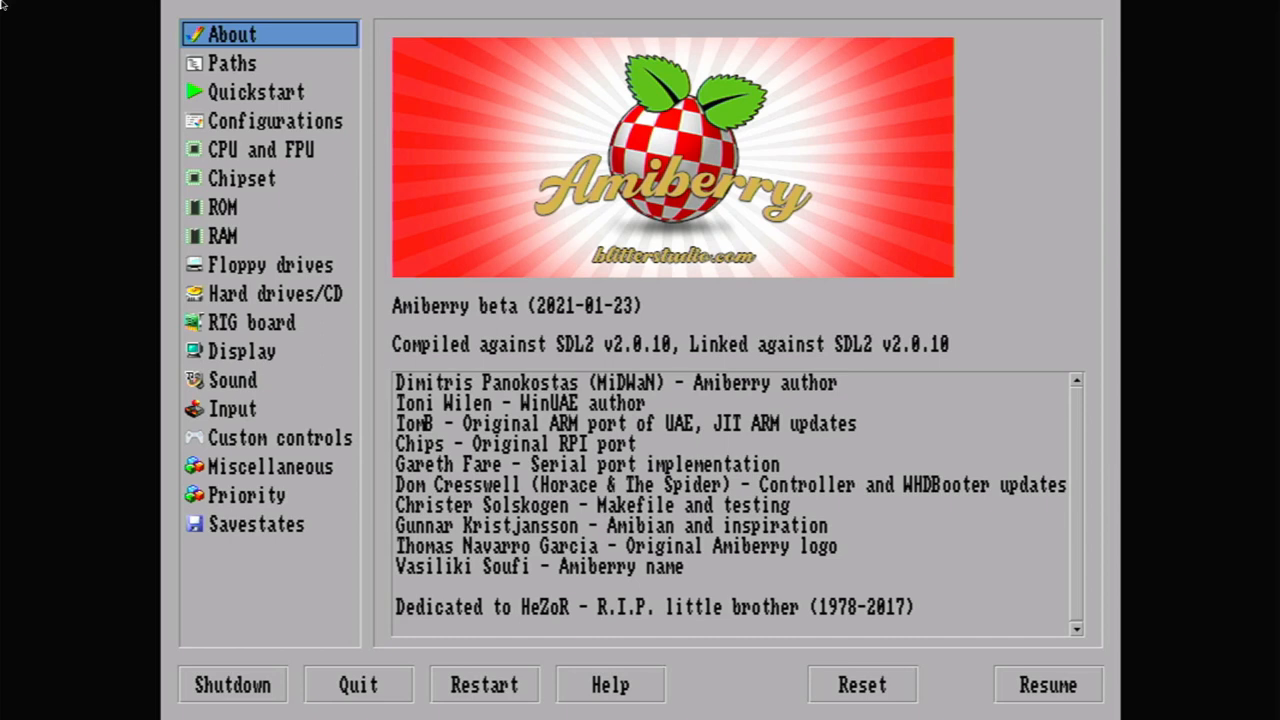
# Review the emulated CPU/FPU, chipset and RTG graphics board settings, then return to the desktop.
pyautogui.click(264, 149)
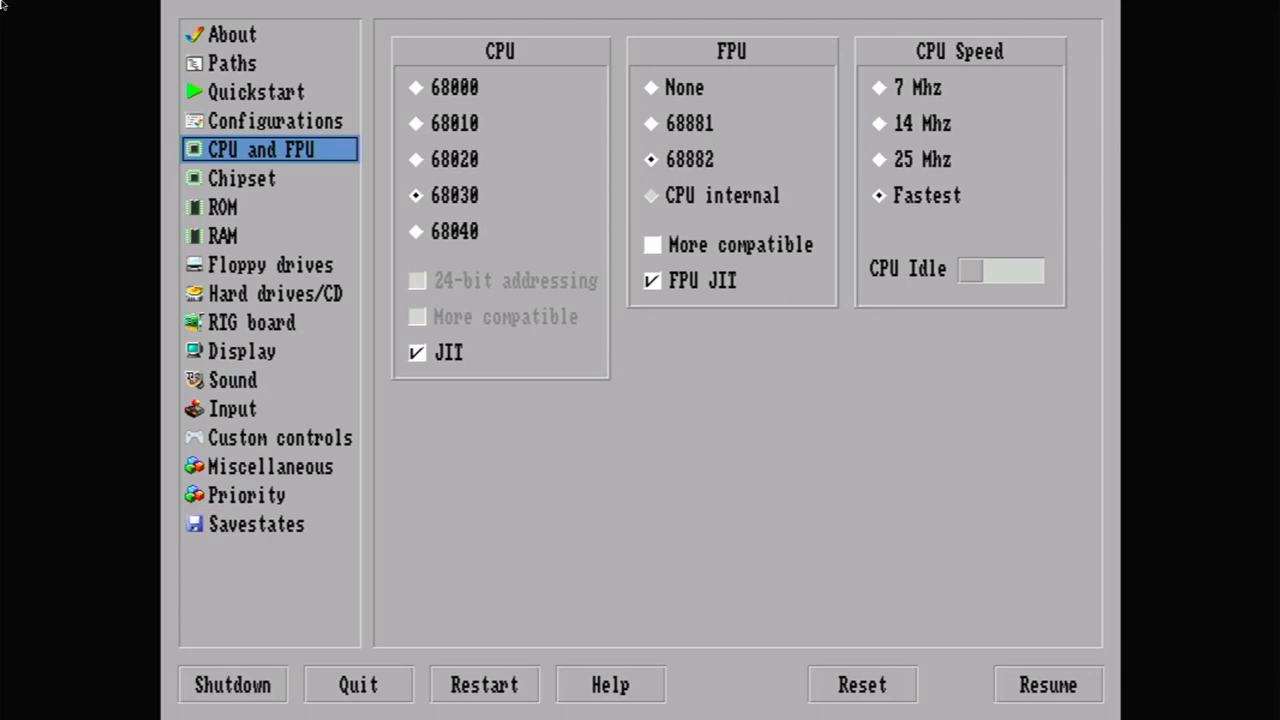
pyautogui.click(242, 178)
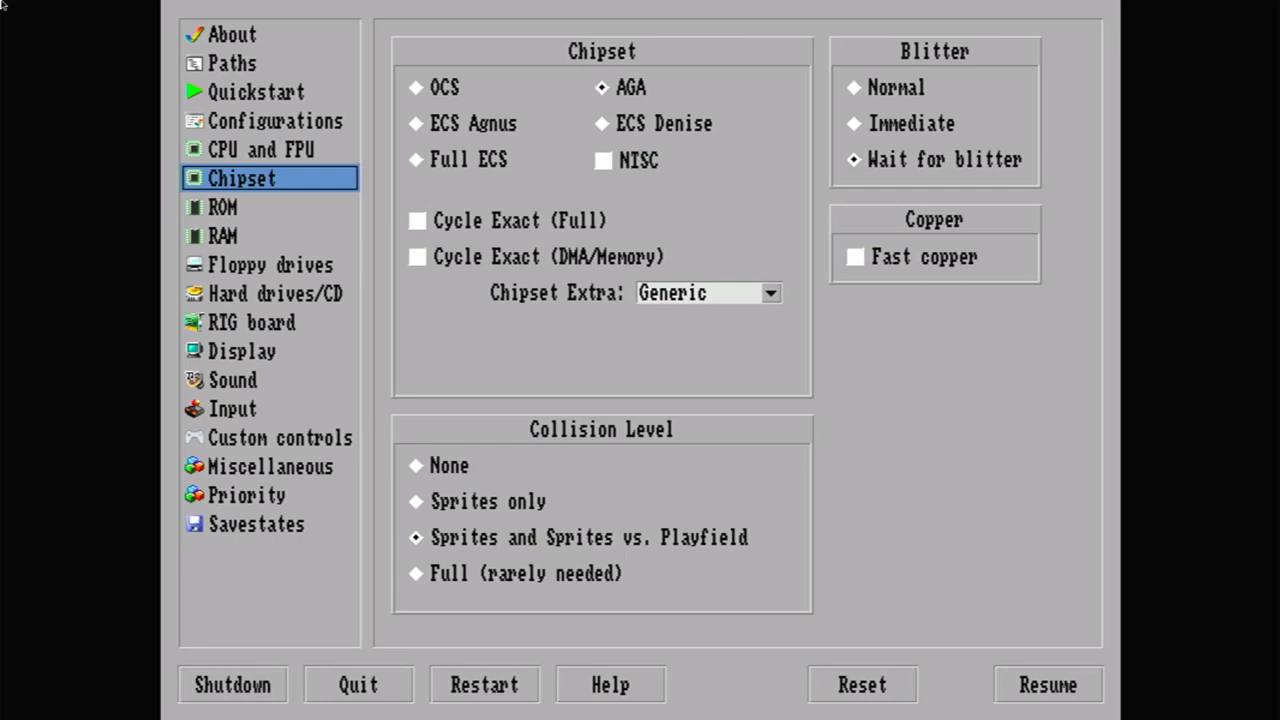
pyautogui.click(252, 322)
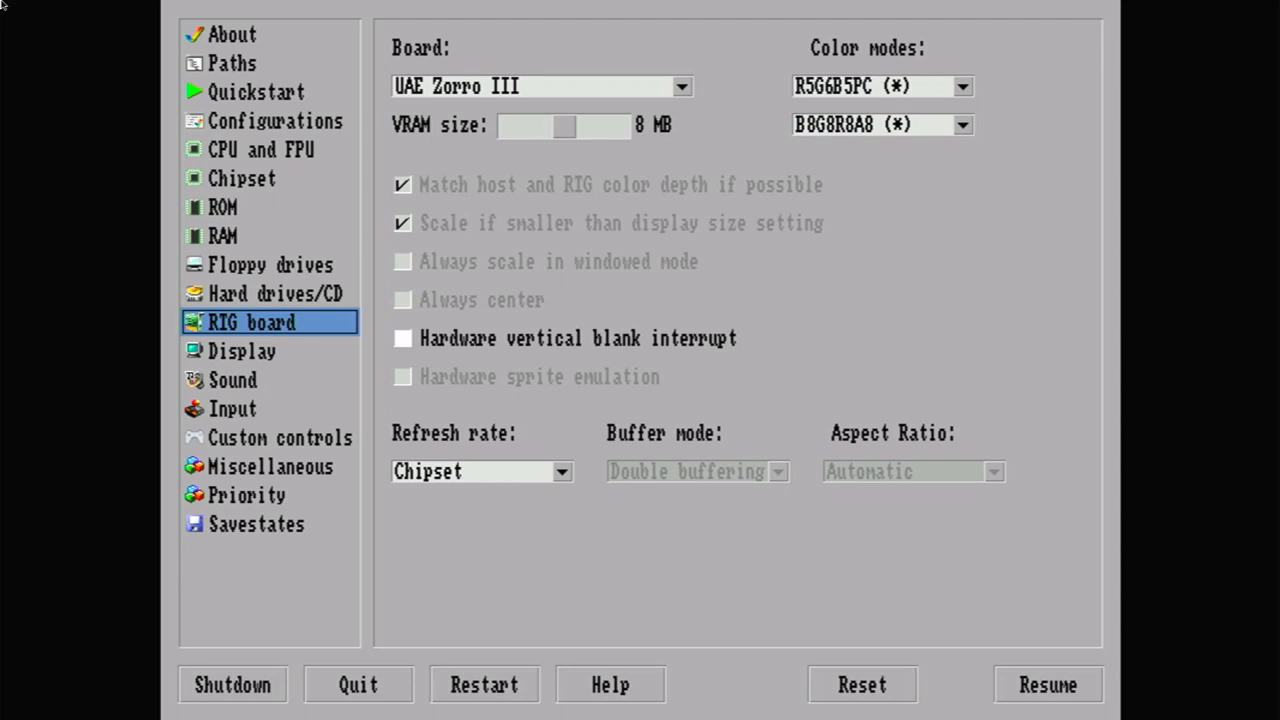
pyautogui.click(1047, 685)
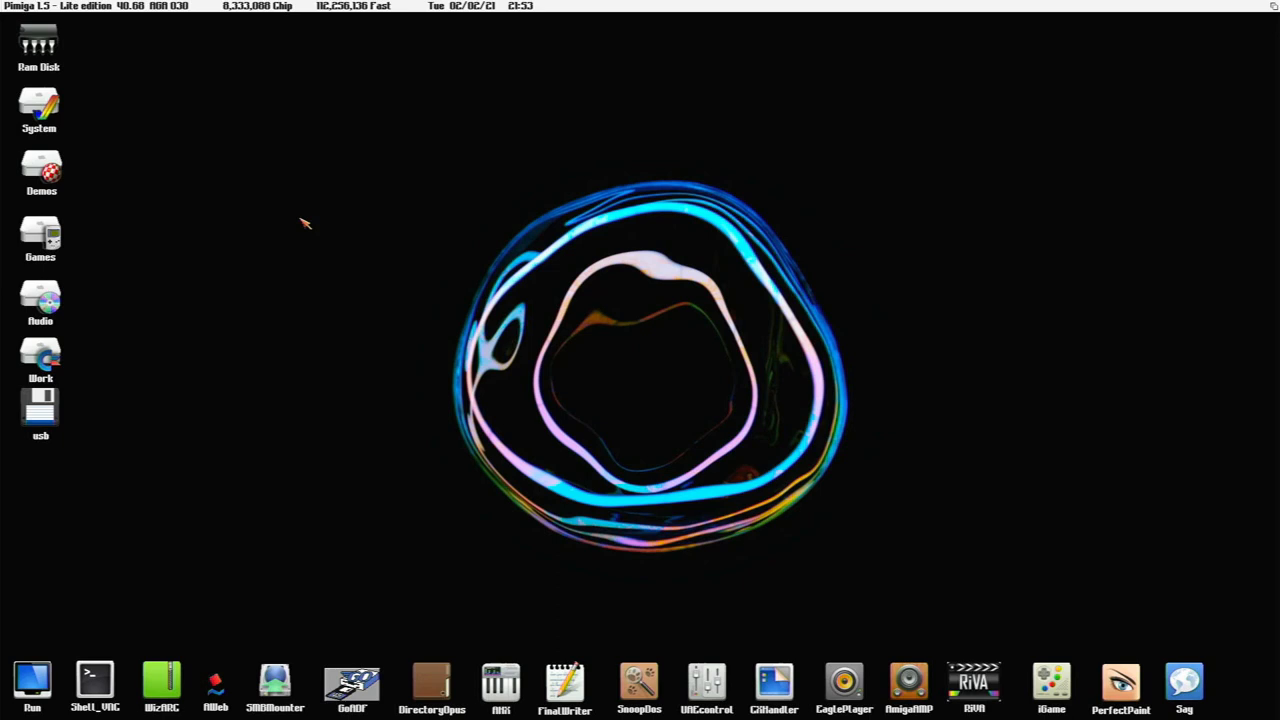
pyautogui.moveTo(227, 198)
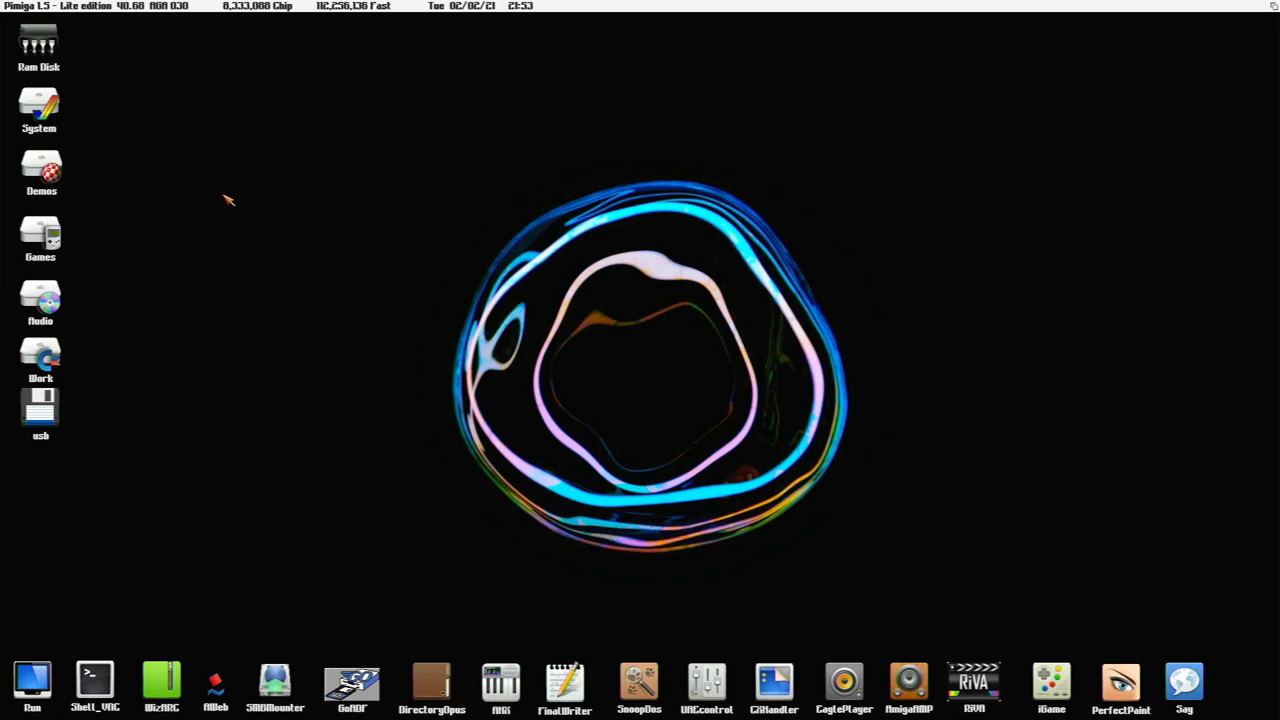
pyautogui.moveTo(167, 76)
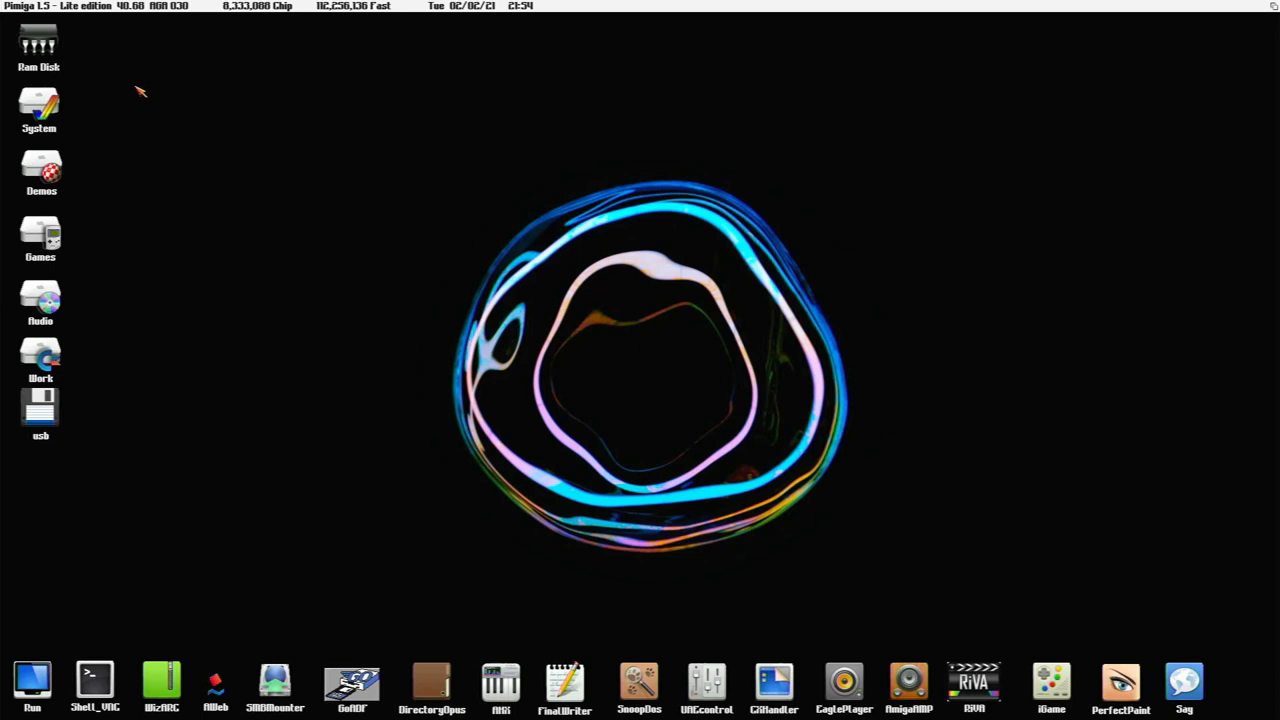
pyautogui.moveTo(93, 374)
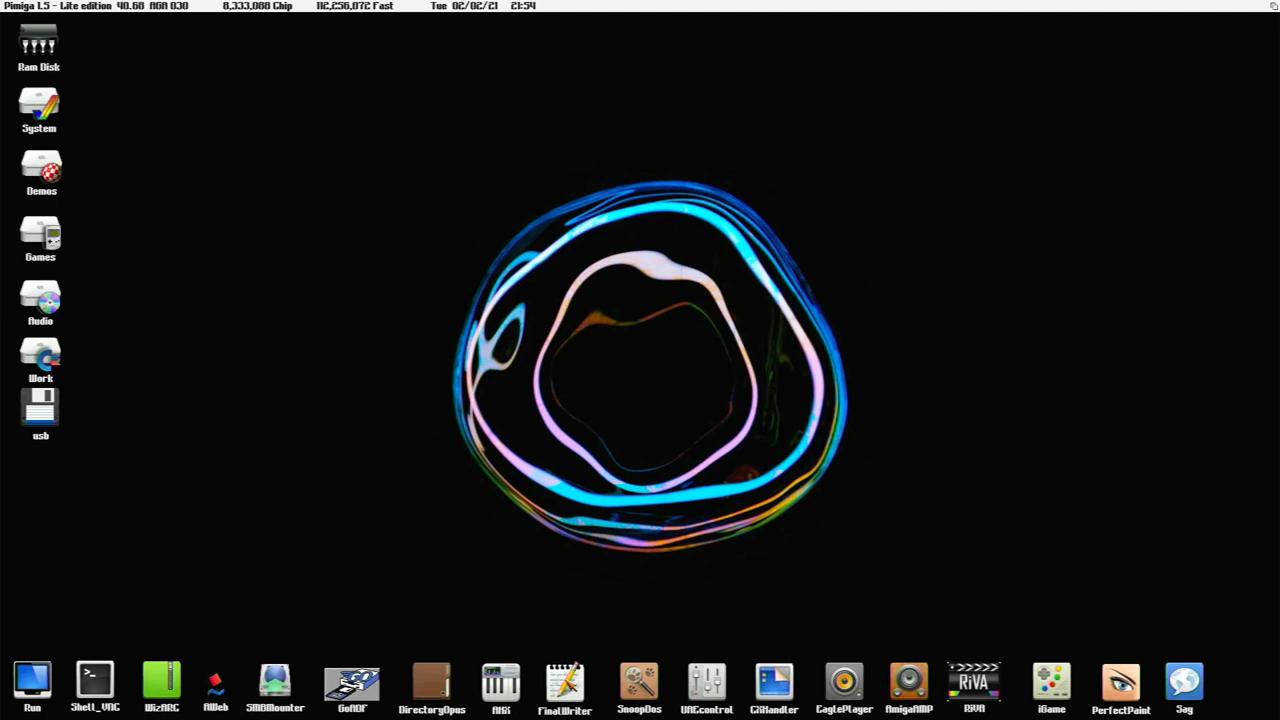
pyautogui.moveTo(883, 594)
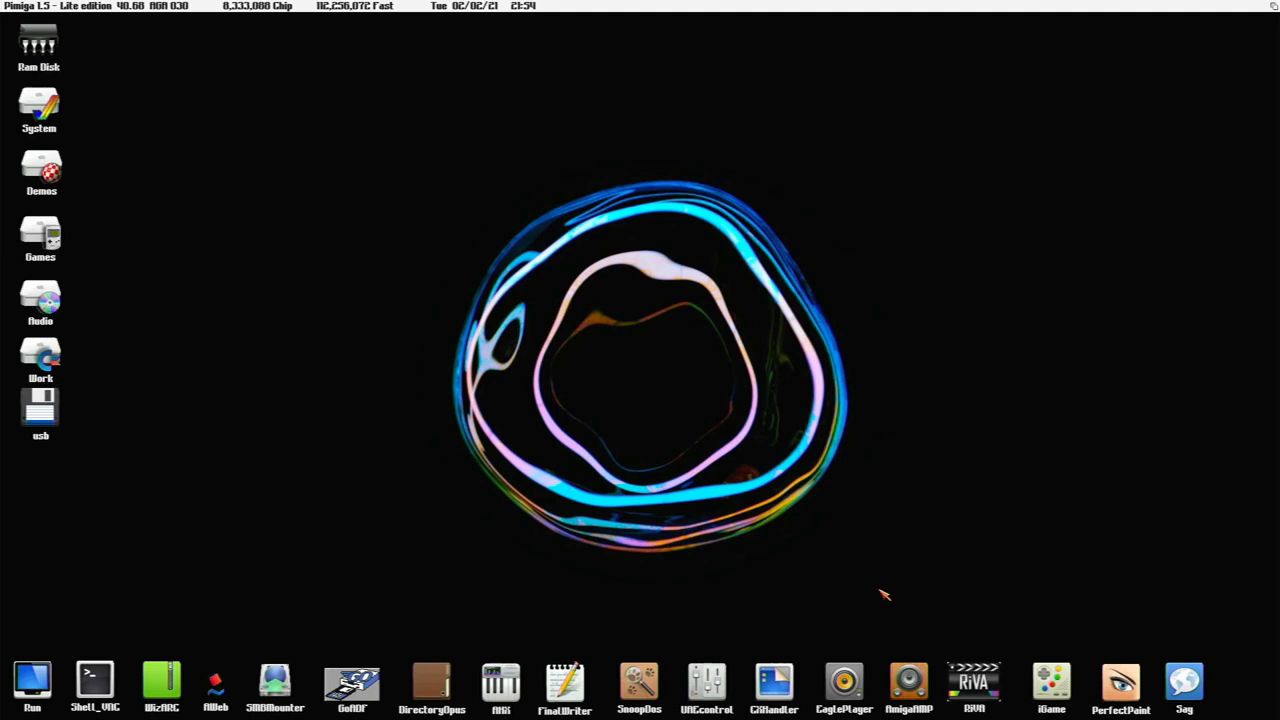
pyautogui.moveTo(838, 590)
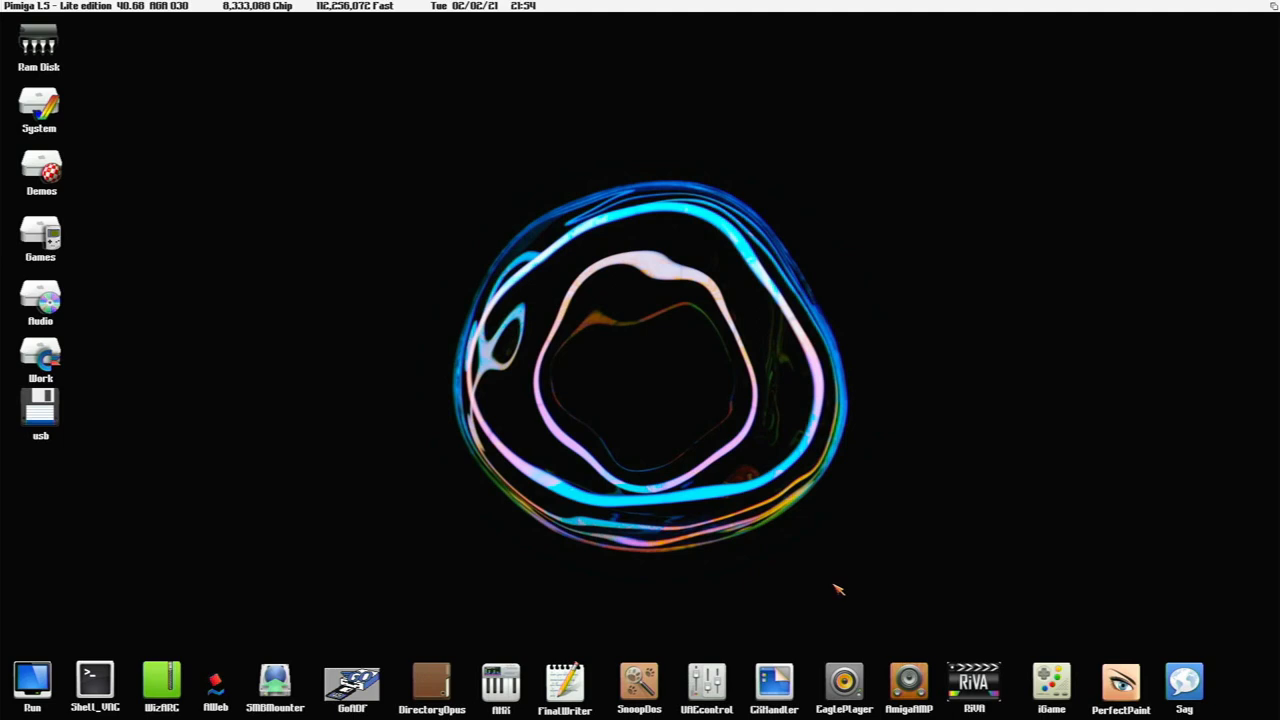
pyautogui.moveTo(879, 665)
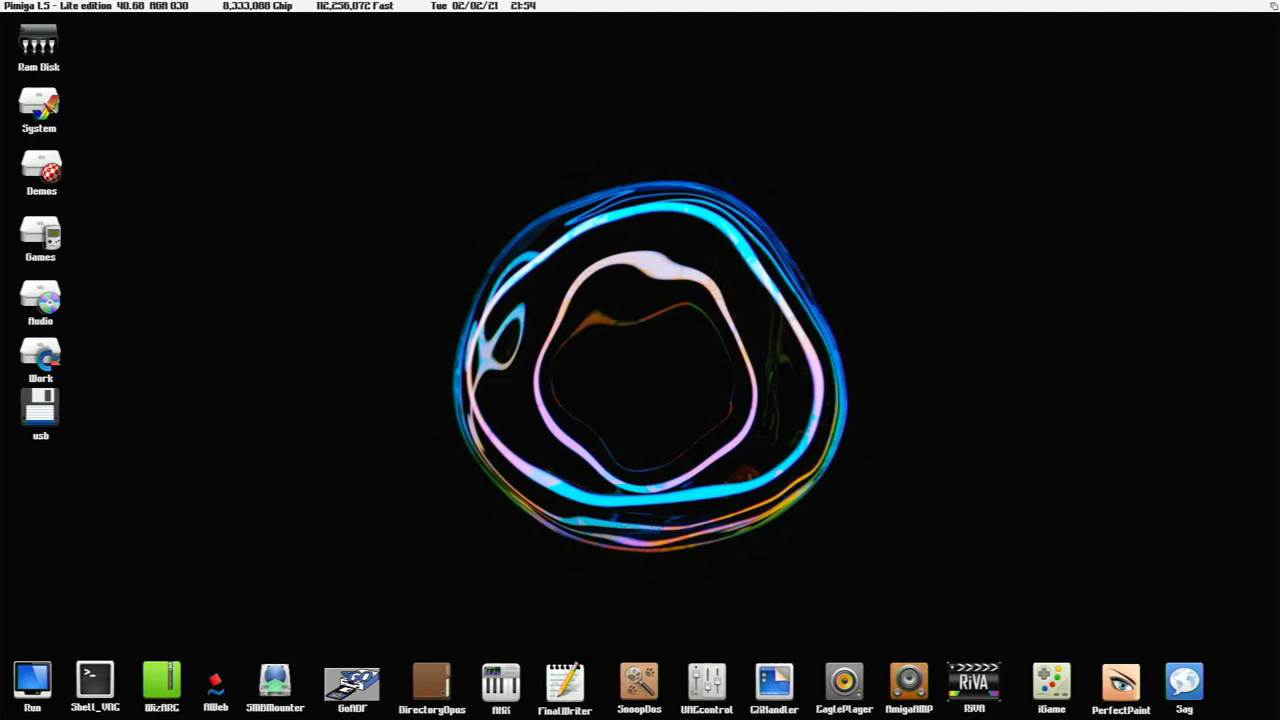
# Browse System > Programs to the SysInfo drawer and launch SysInfo.
pyautogui.doubleClick(40, 108)
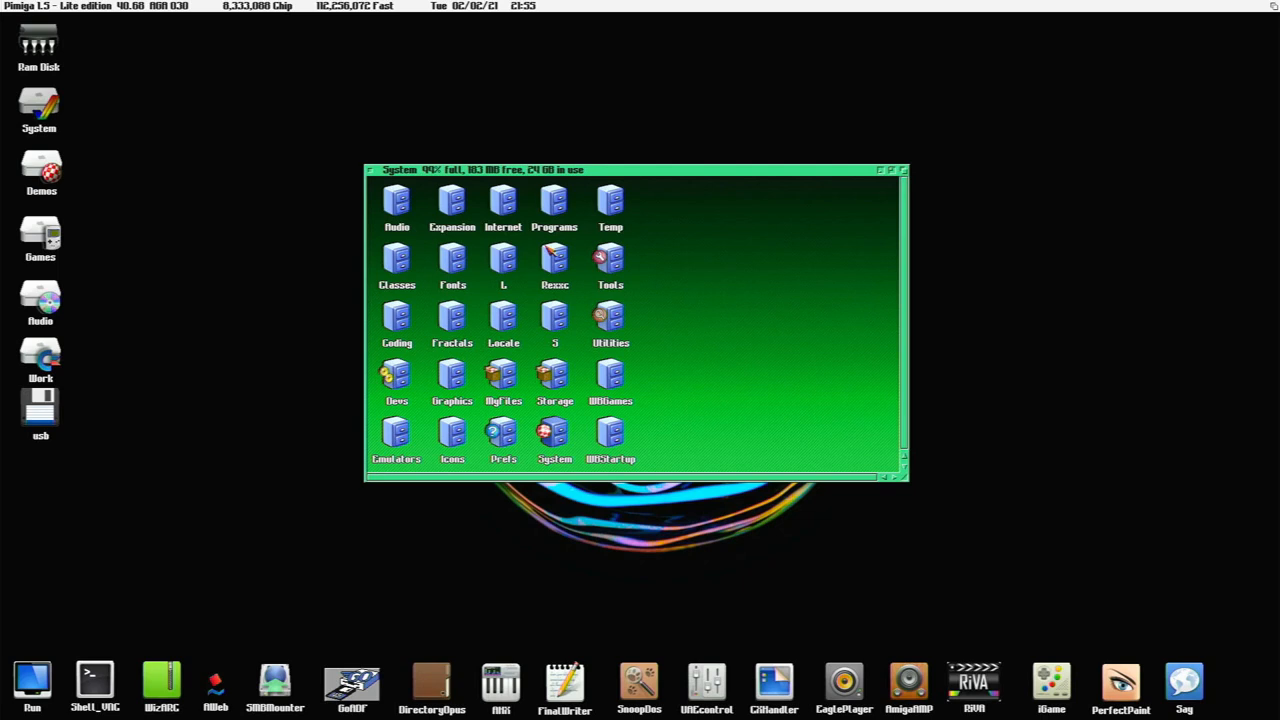
pyautogui.doubleClick(554, 200)
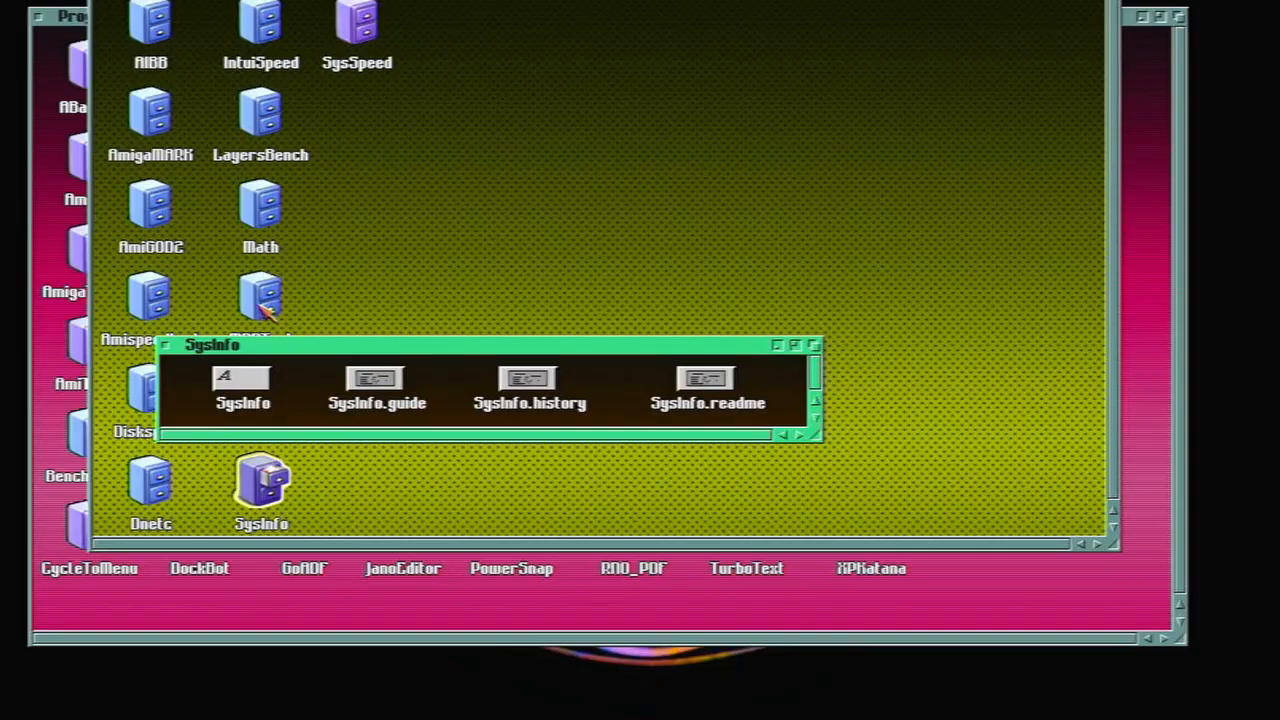
pyautogui.doubleClick(242, 385)
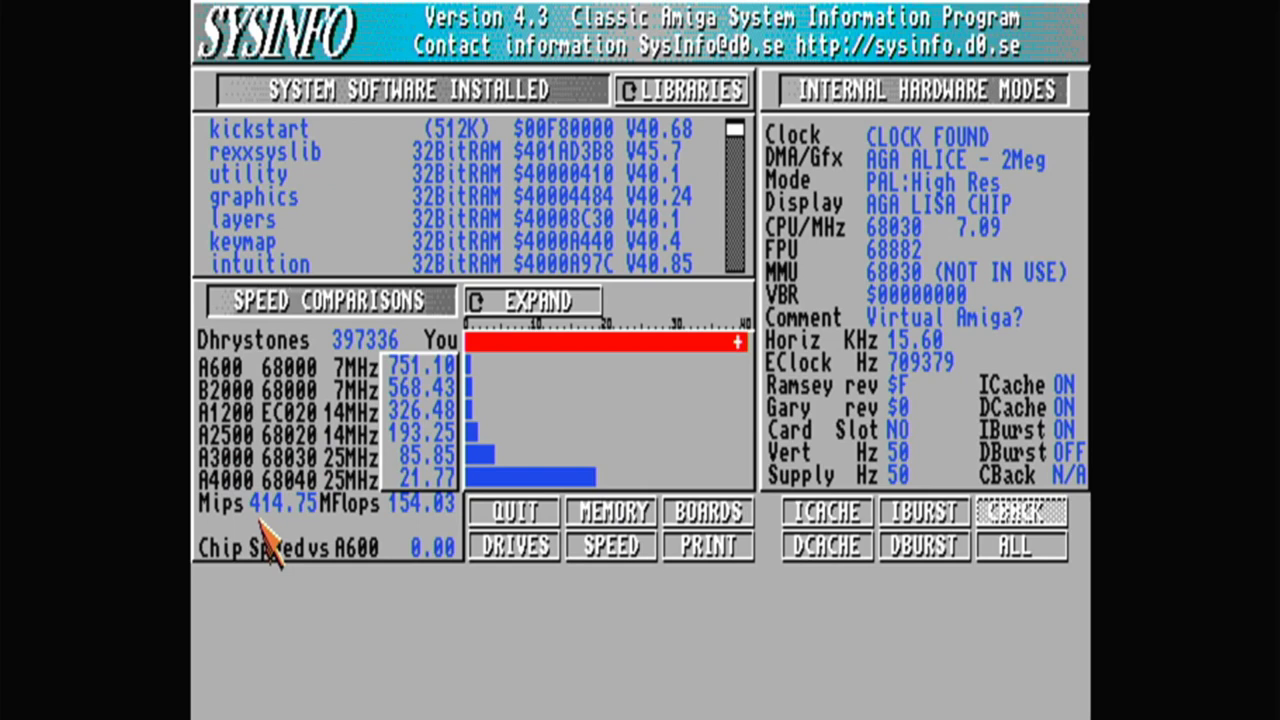
pyautogui.moveTo(540, 530)
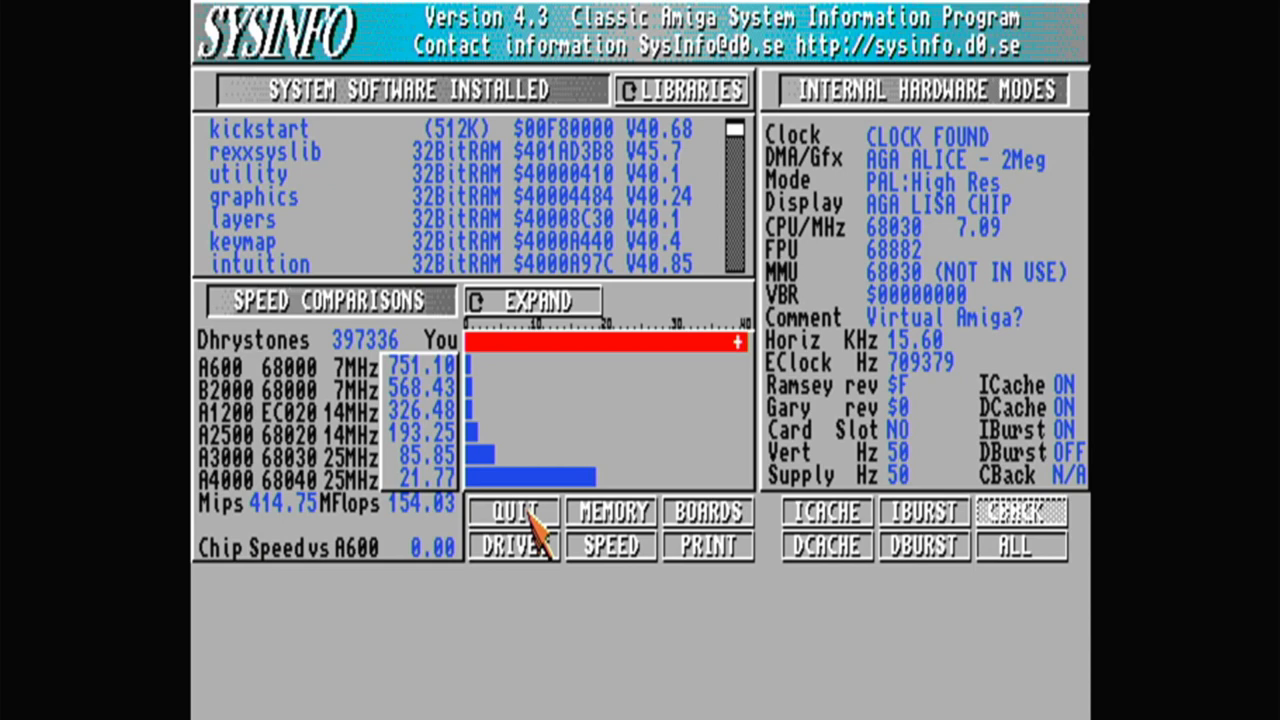
# Quit SysInfo 4.3 after reviewing the 68030 hardware and speed comparisons.
pyautogui.click(513, 512)
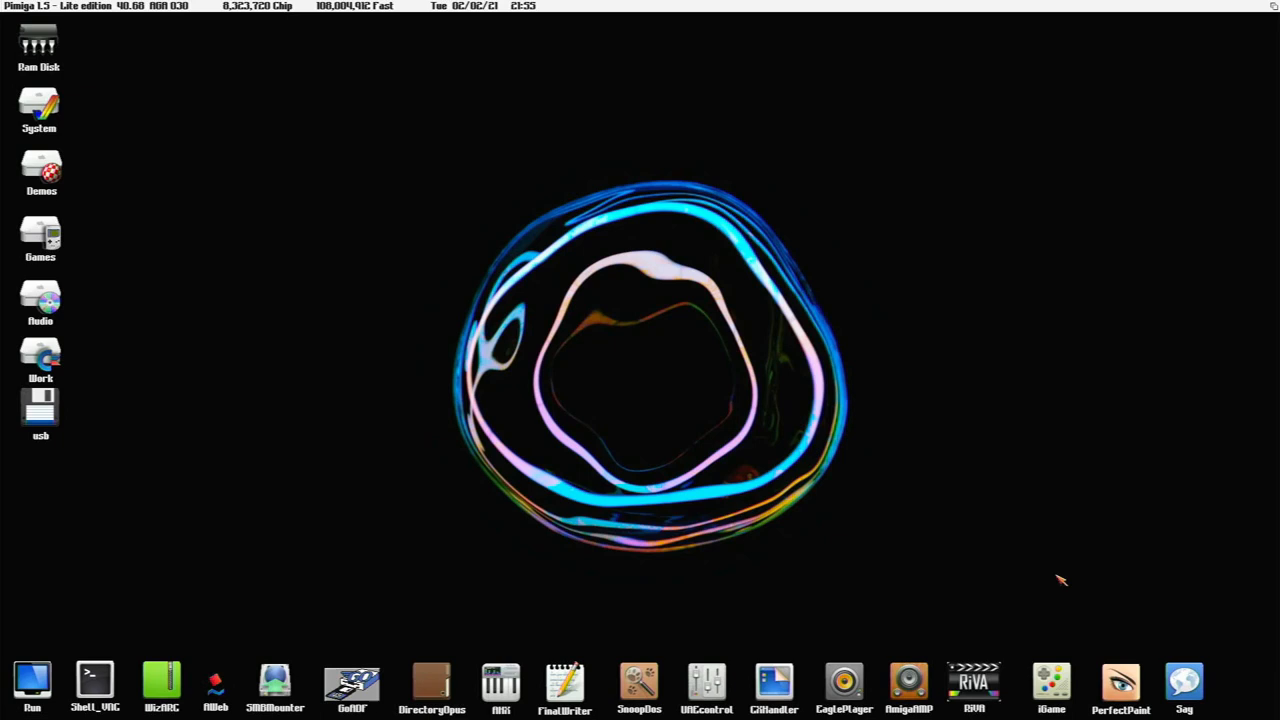
# Launch iGame from the dock and scroll through the 4562-game library.
pyautogui.click(1051, 685)
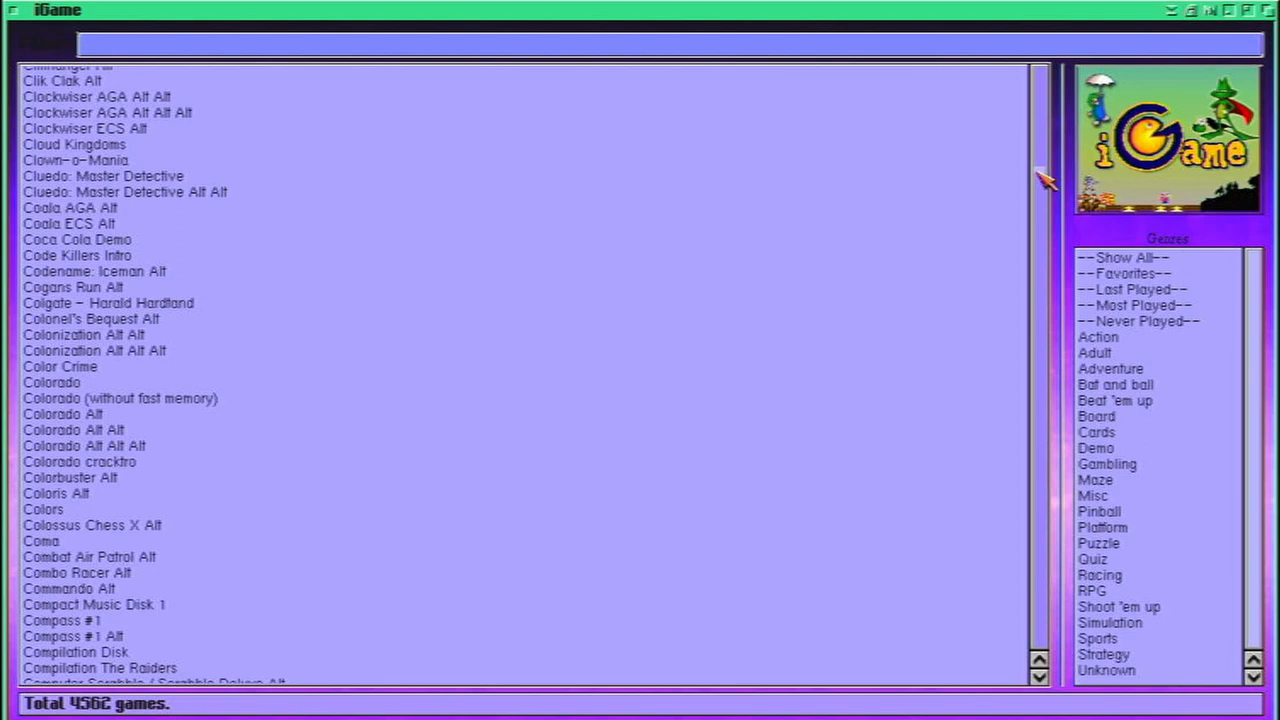
pyautogui.scroll(-3)
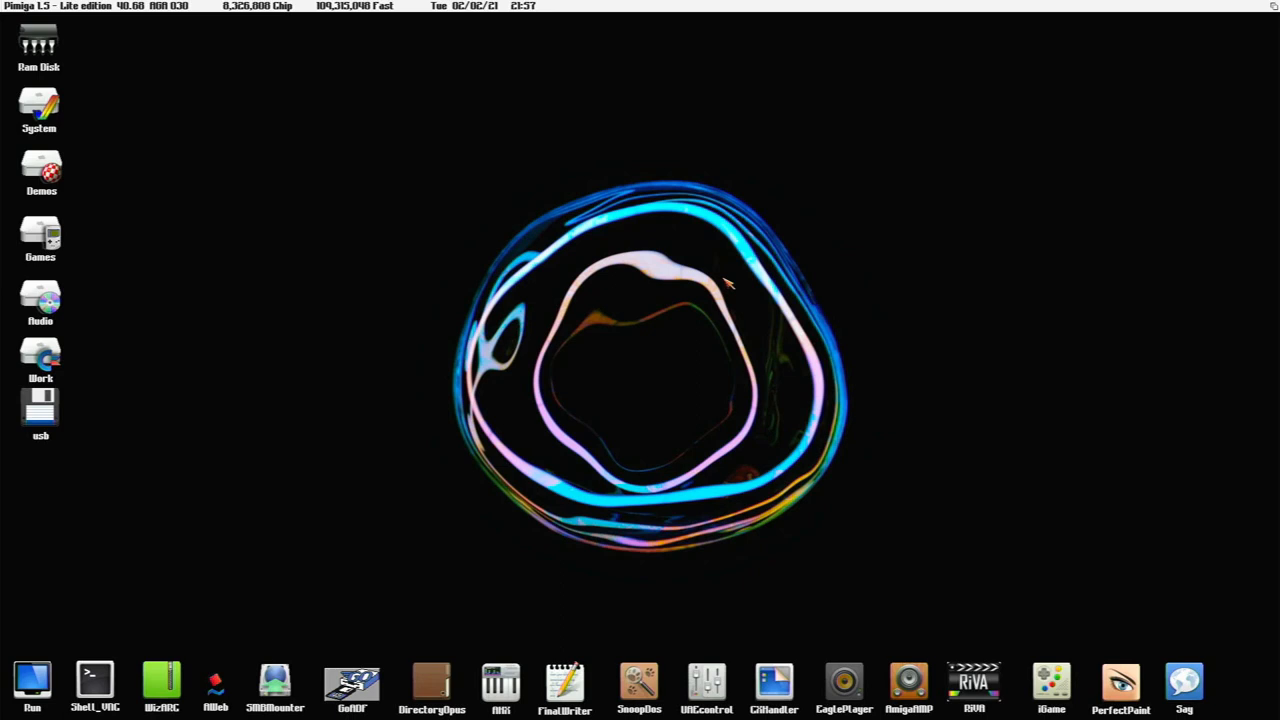
pyautogui.moveTo(808, 478)
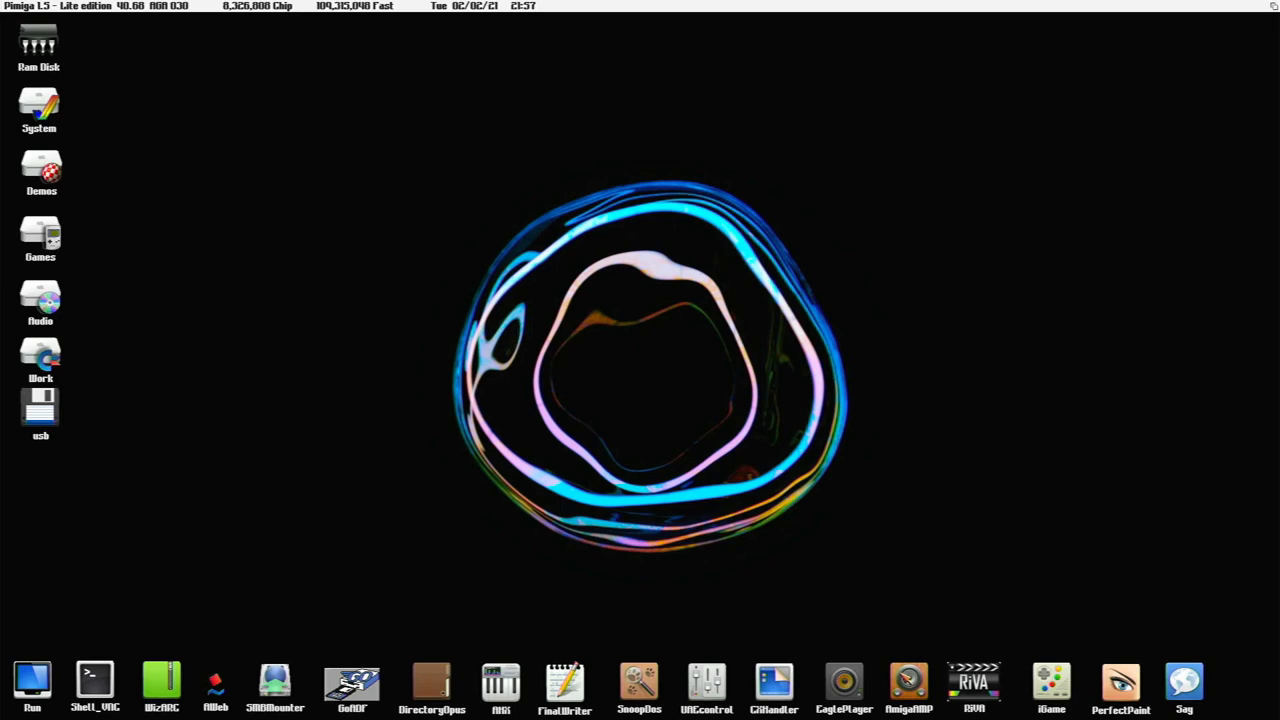
pyautogui.moveTo(876, 624)
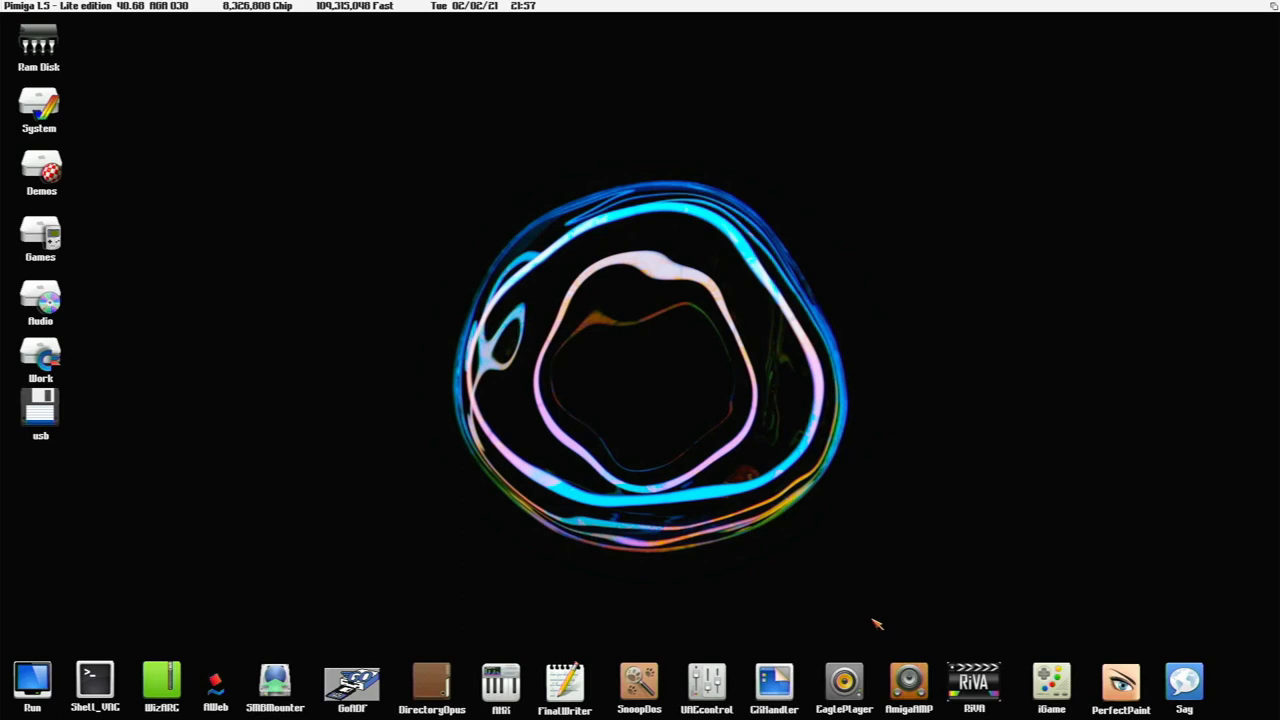
pyautogui.moveTo(1028, 677)
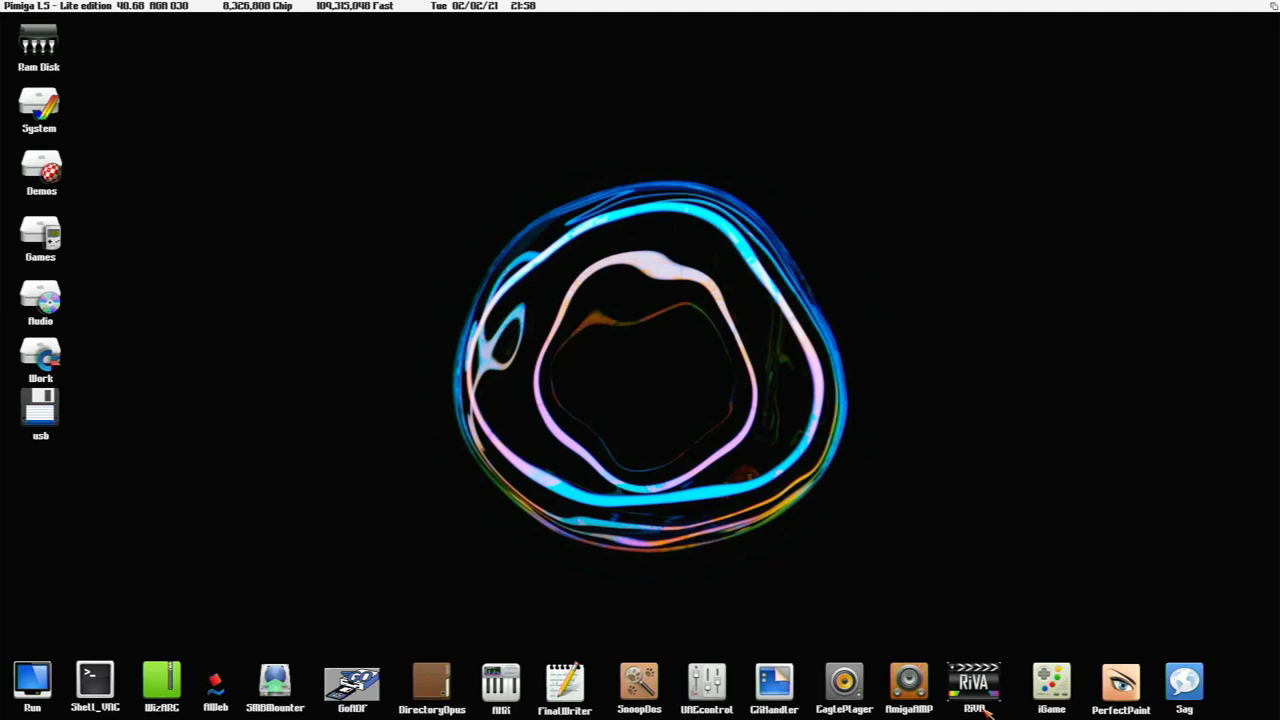
pyautogui.moveTo(928, 652)
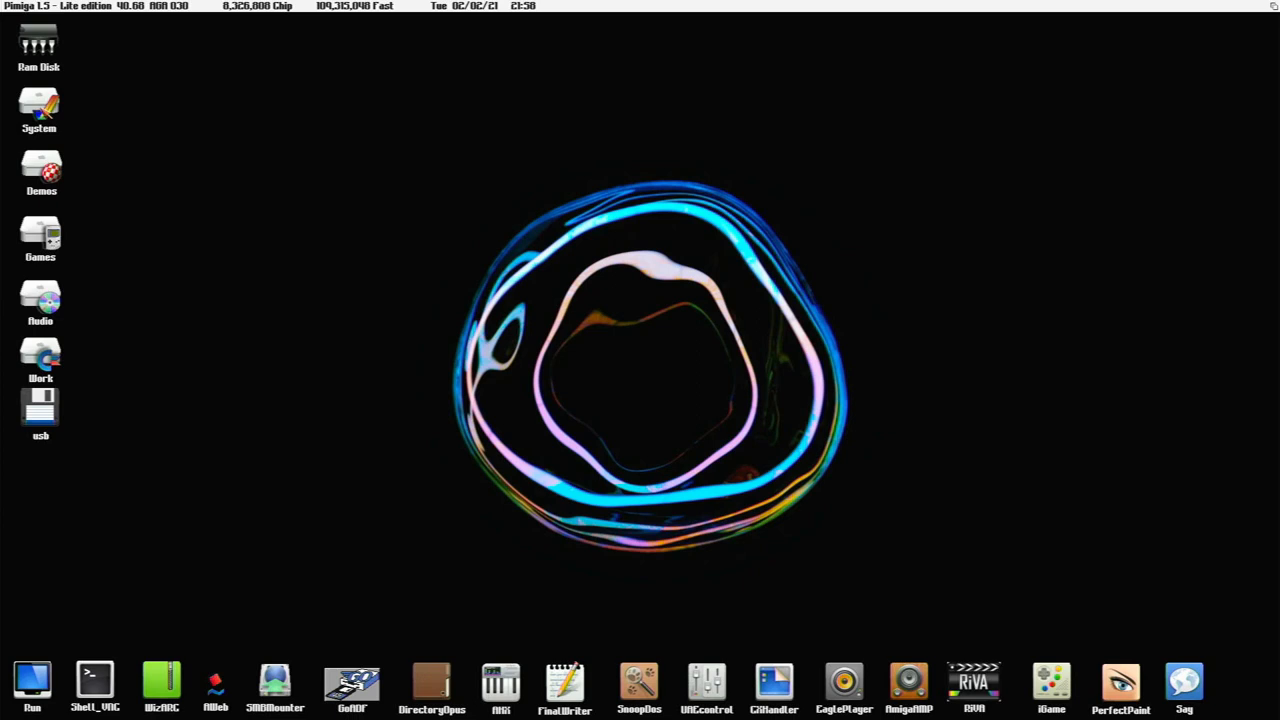
pyautogui.doubleClick(40, 170)
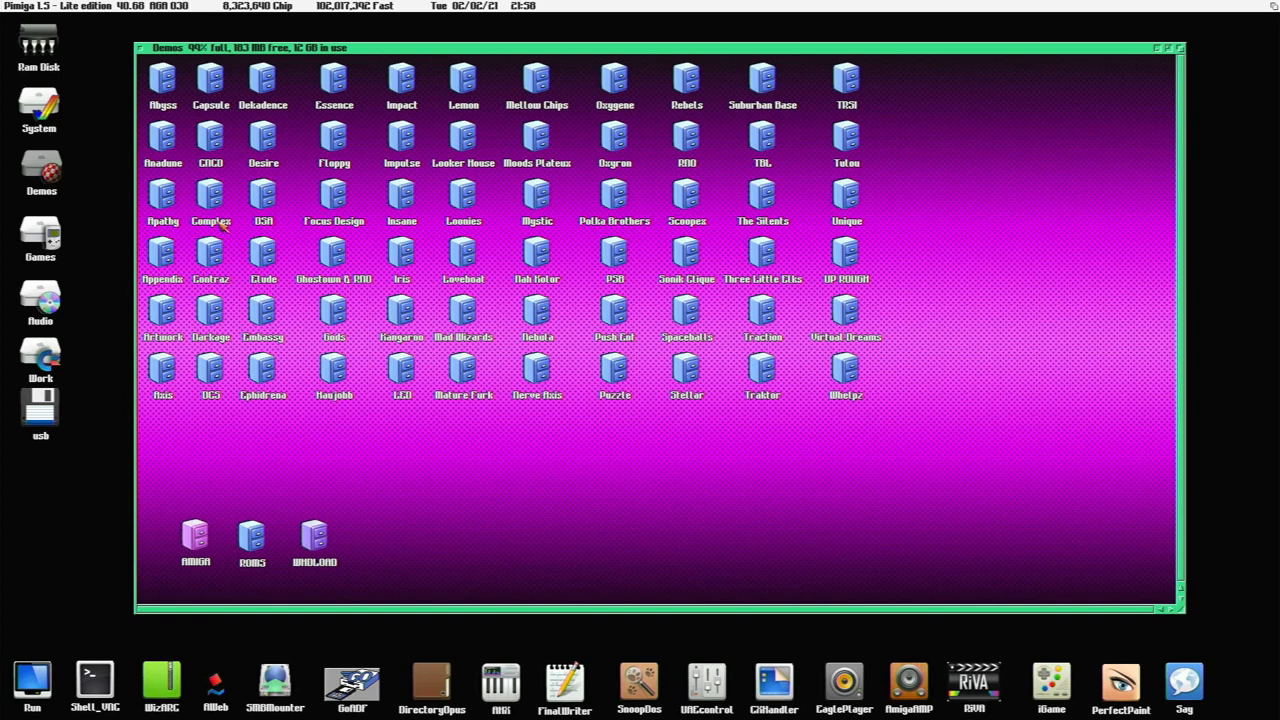
pyautogui.doubleClick(687, 310)
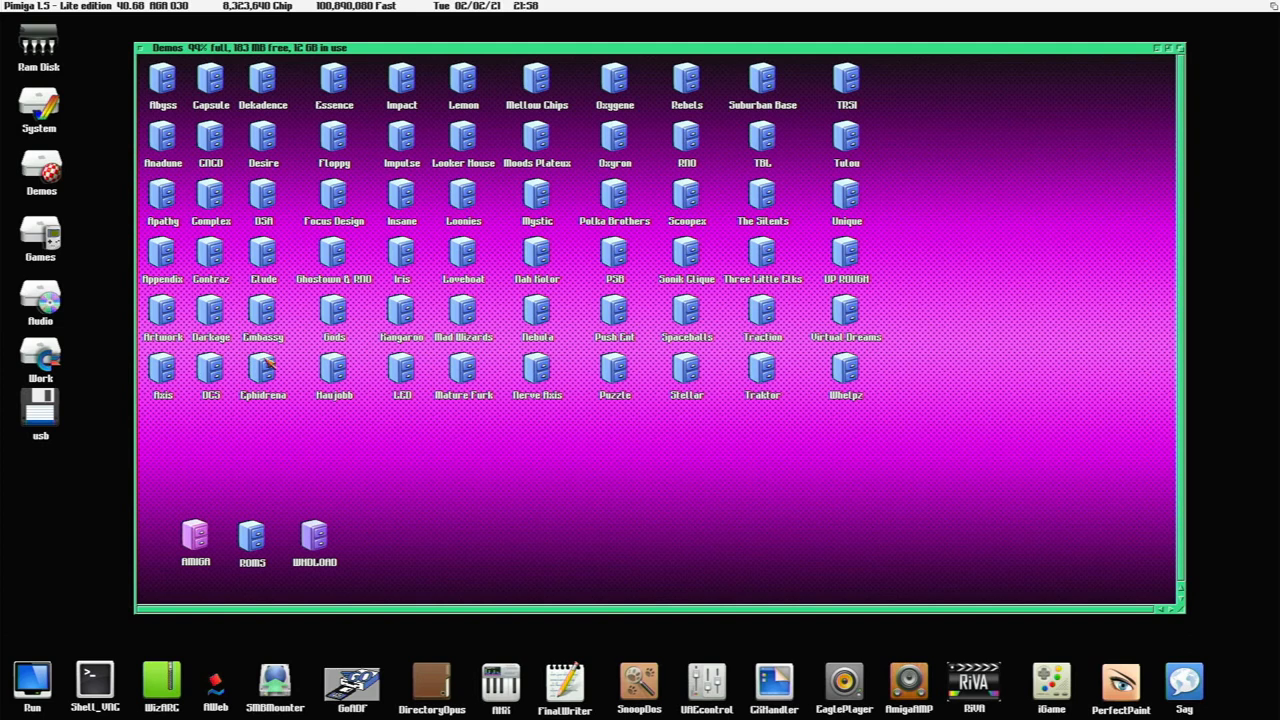
pyautogui.moveTo(210, 555)
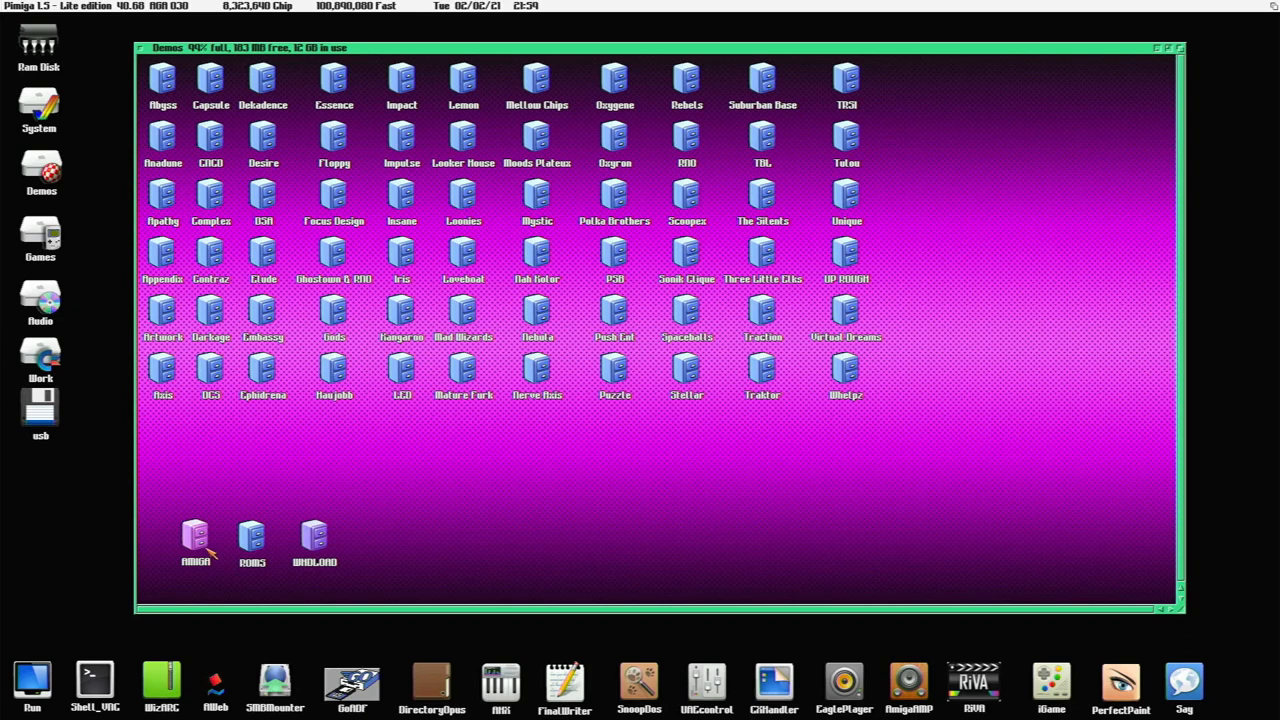
pyautogui.moveTo(145, 50)
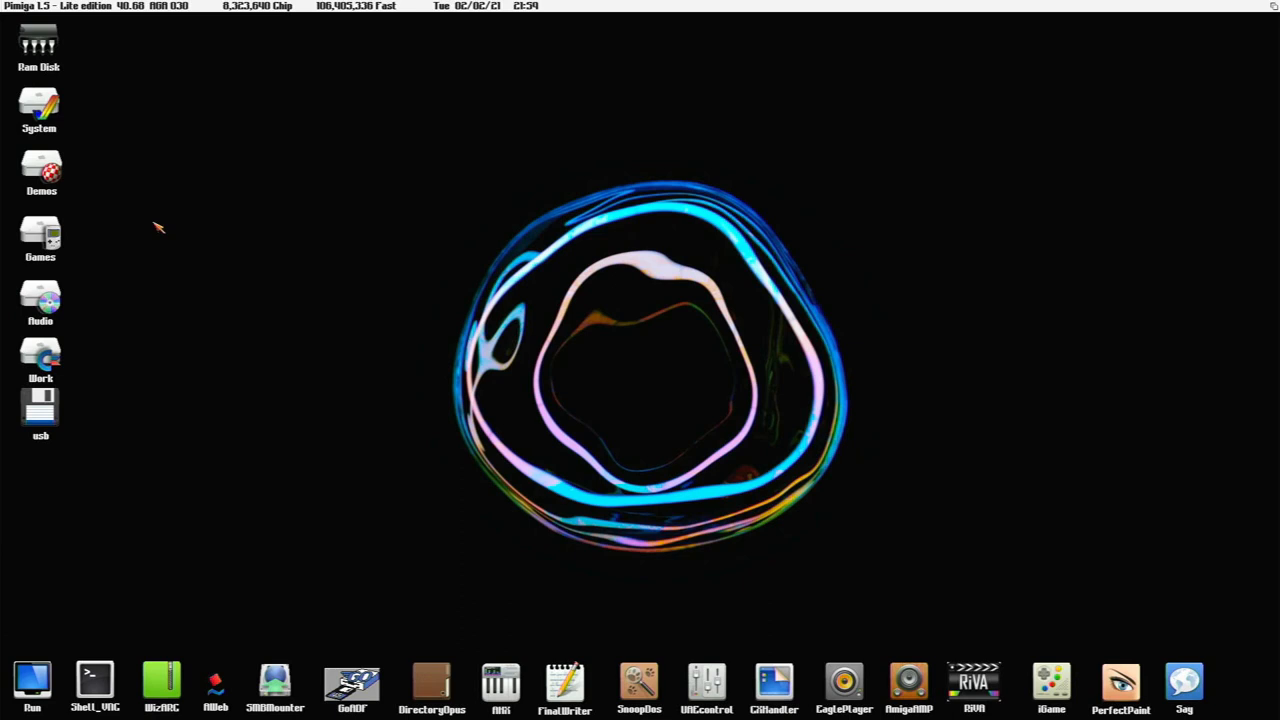
# Open the Games drawer, closing the WHDLoad and Doom folder windows.
pyautogui.doubleClick(40, 237)
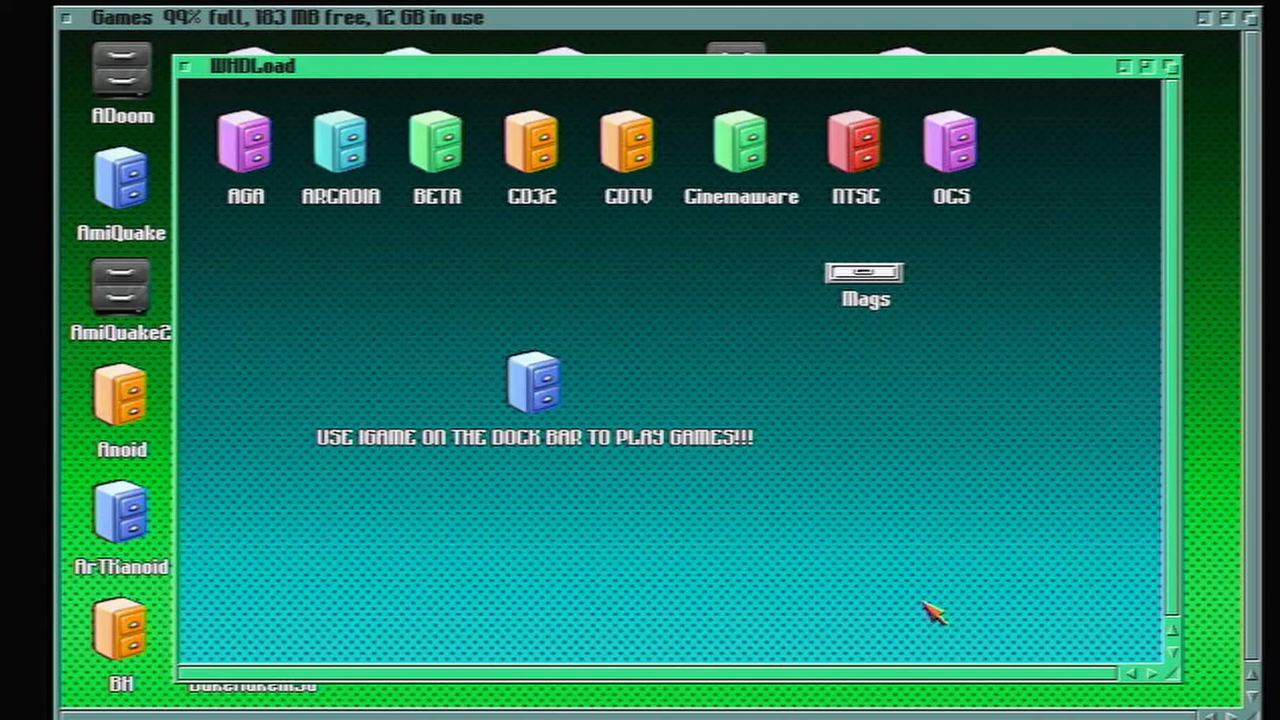
pyautogui.click(1136, 66)
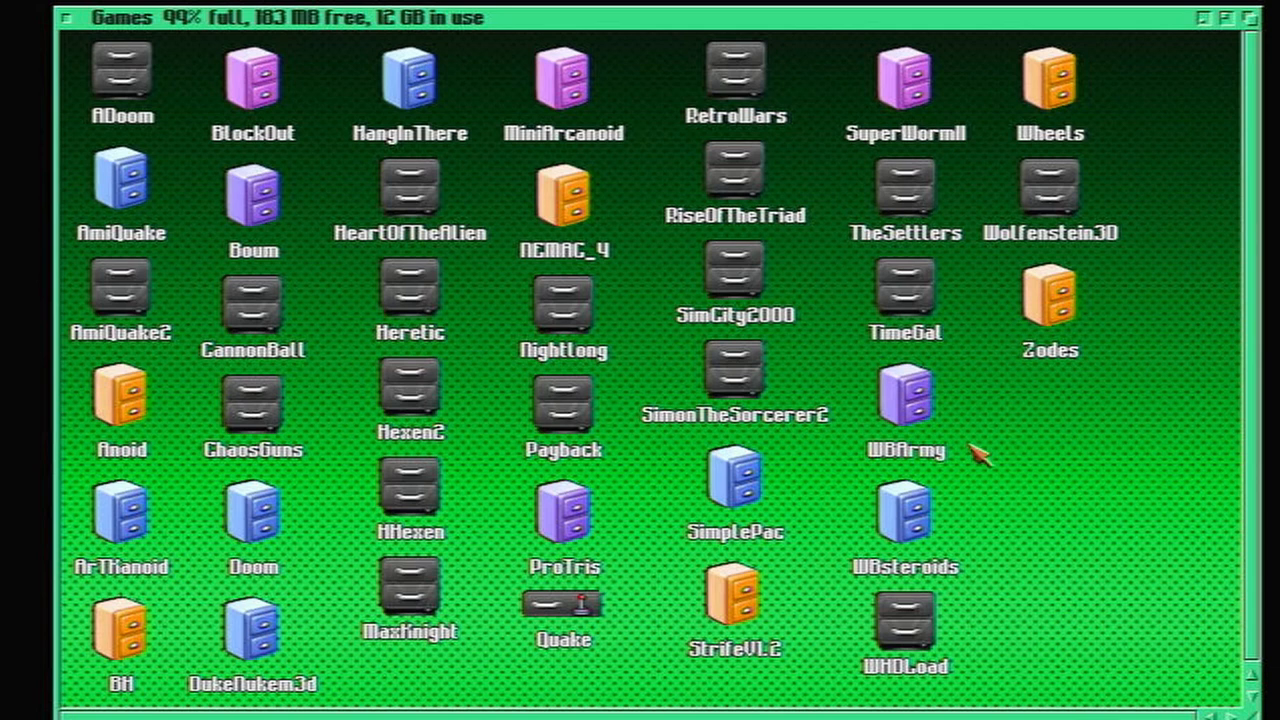
pyautogui.moveTo(263, 648)
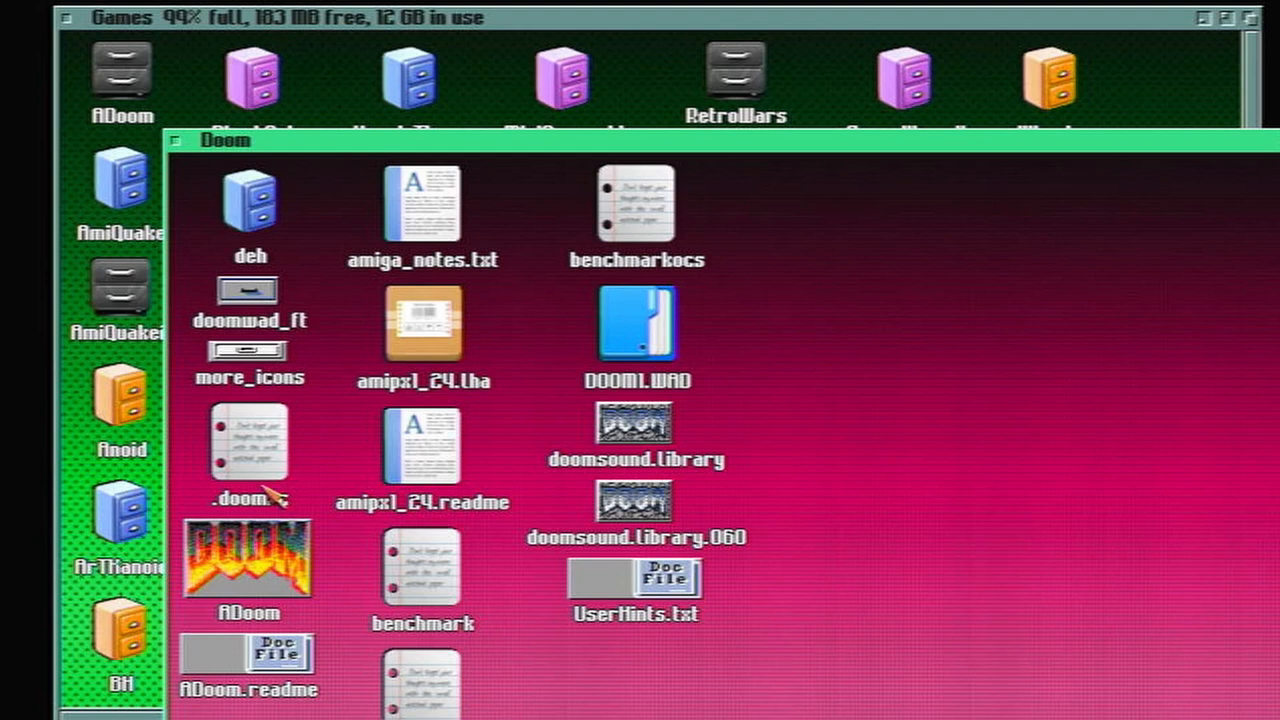
pyautogui.click(177, 140)
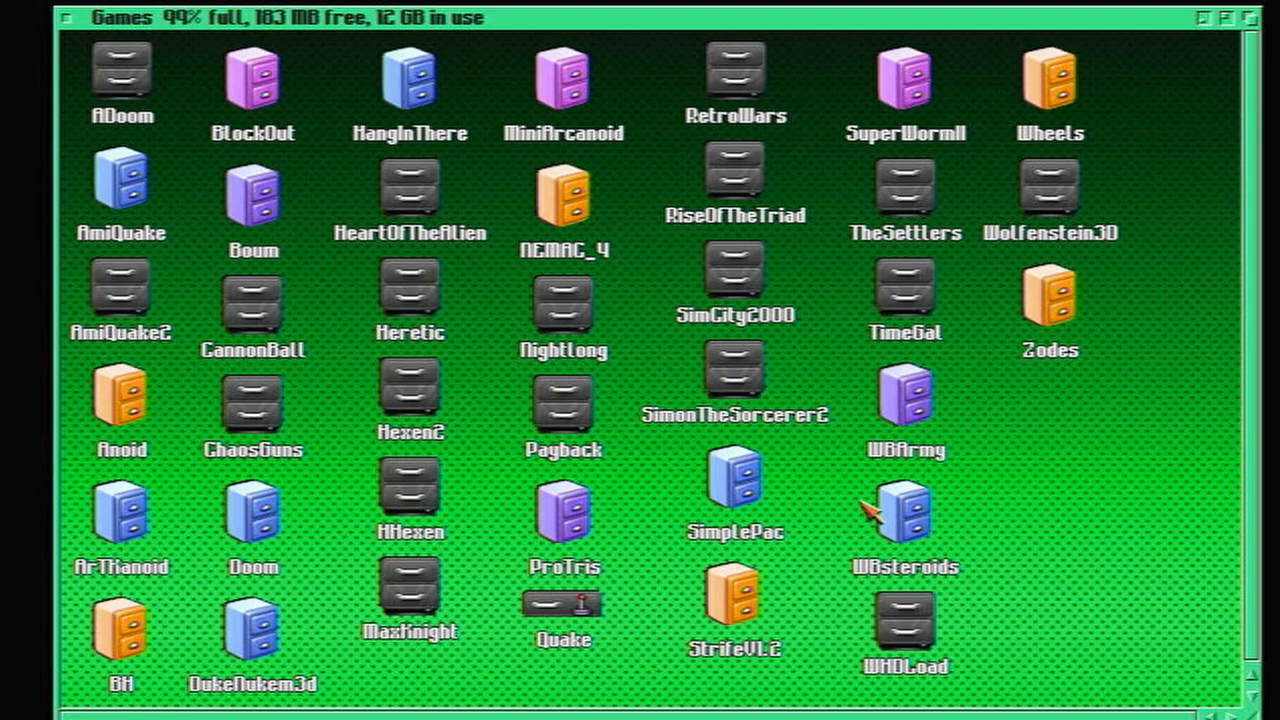
pyautogui.moveTo(780, 410)
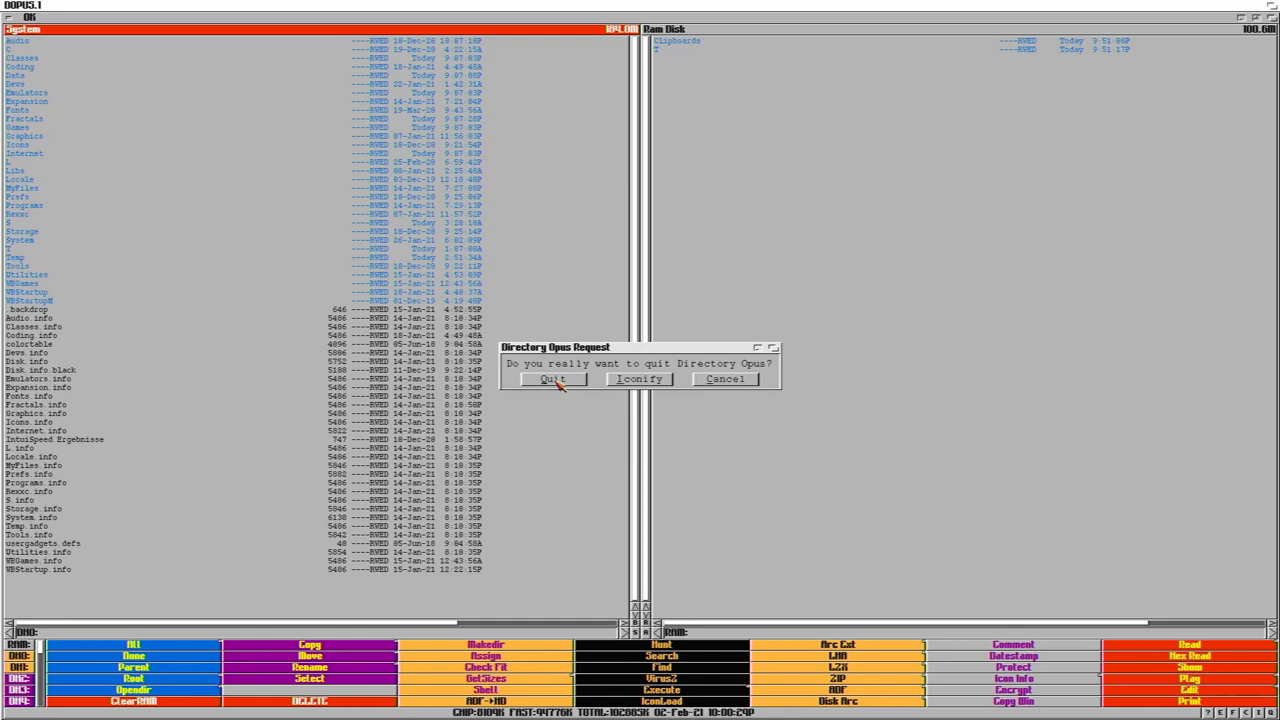
# Confirm Quit in the Directory Opus request dialog.
pyautogui.click(552, 379)
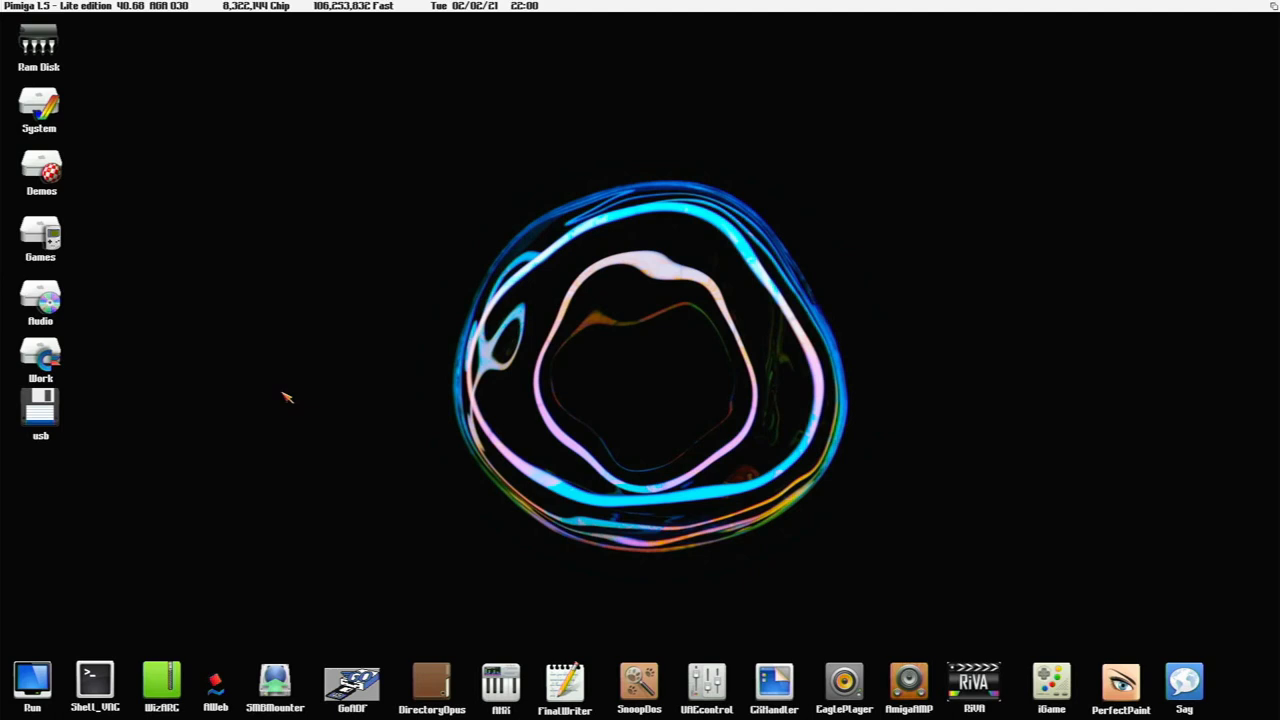
# Browse System > Audio to the OctaMED drawer and start an OctaMED version.
pyautogui.doubleClick(40, 105)
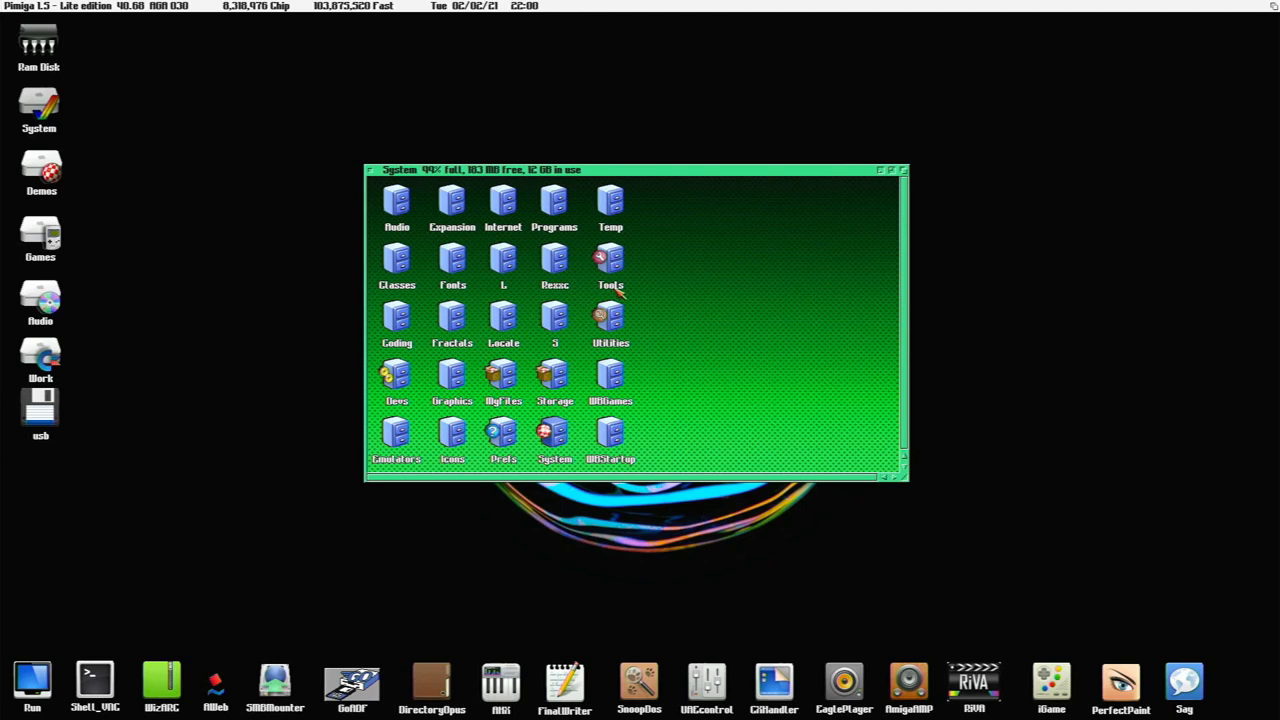
pyautogui.doubleClick(611, 318)
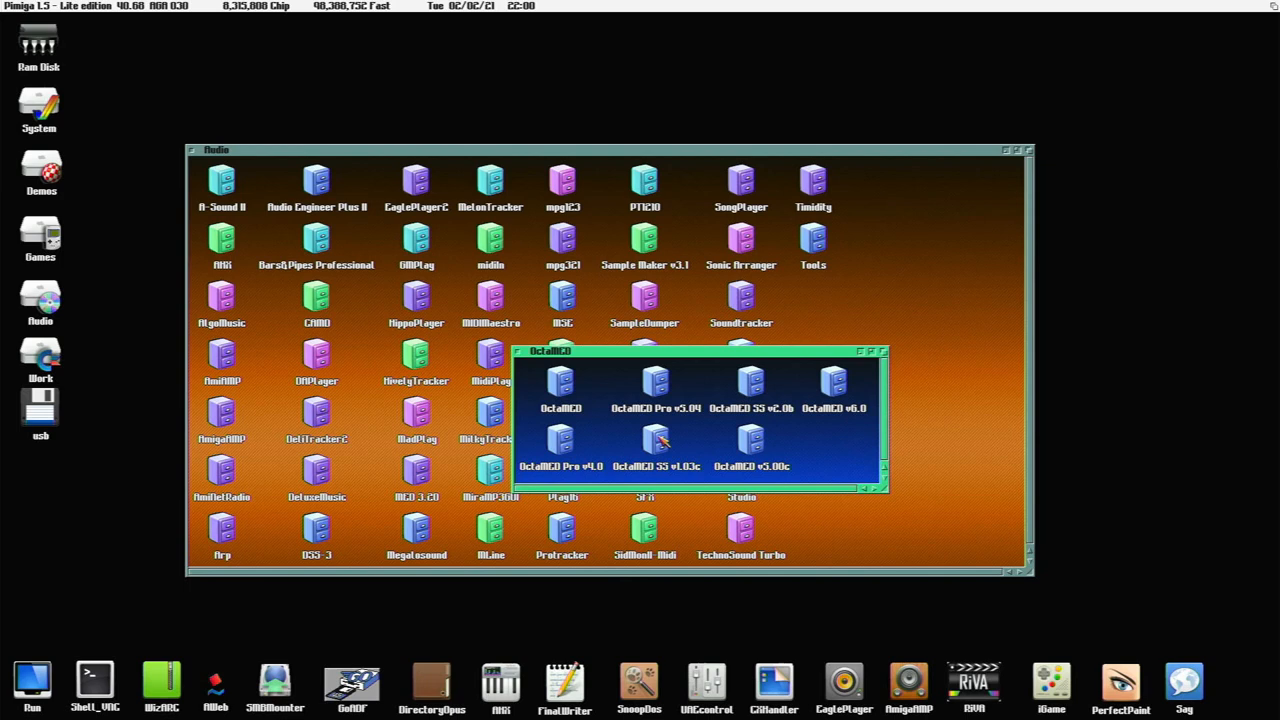
pyautogui.doubleClick(561, 440)
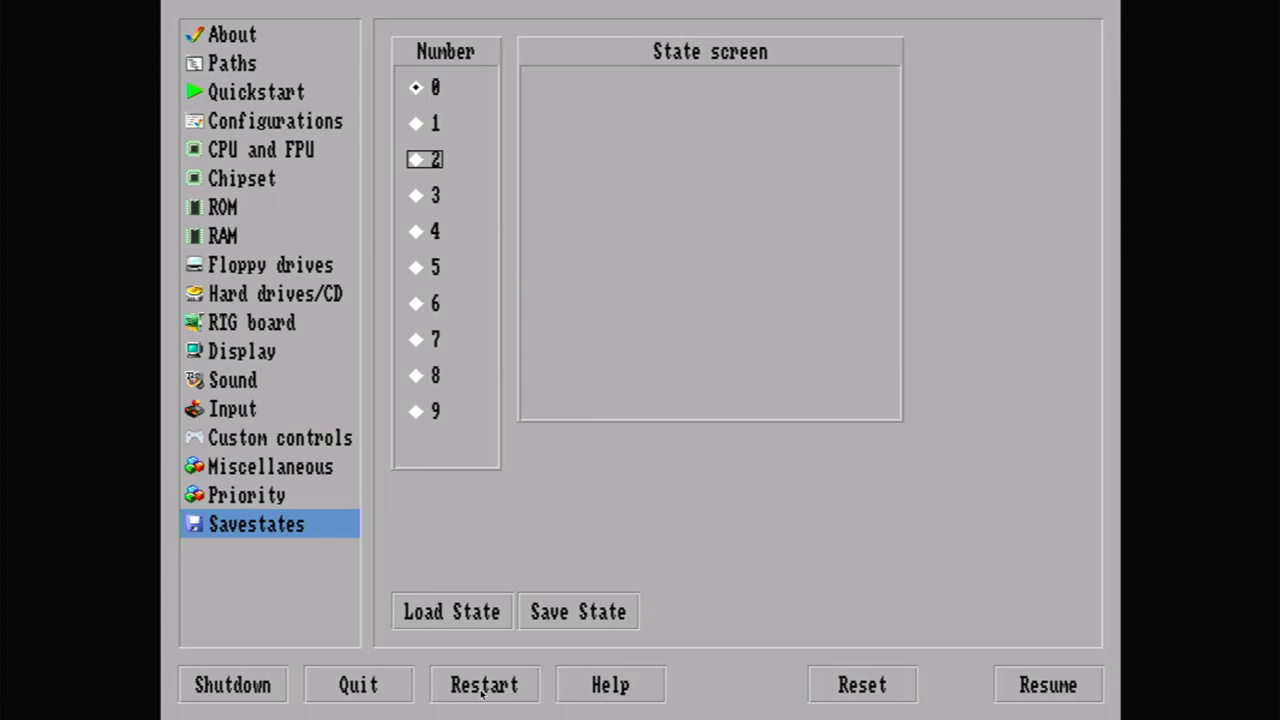
# Restart the emulated Amiga from Amiberry and start the machine again.
pyautogui.click(256, 91)
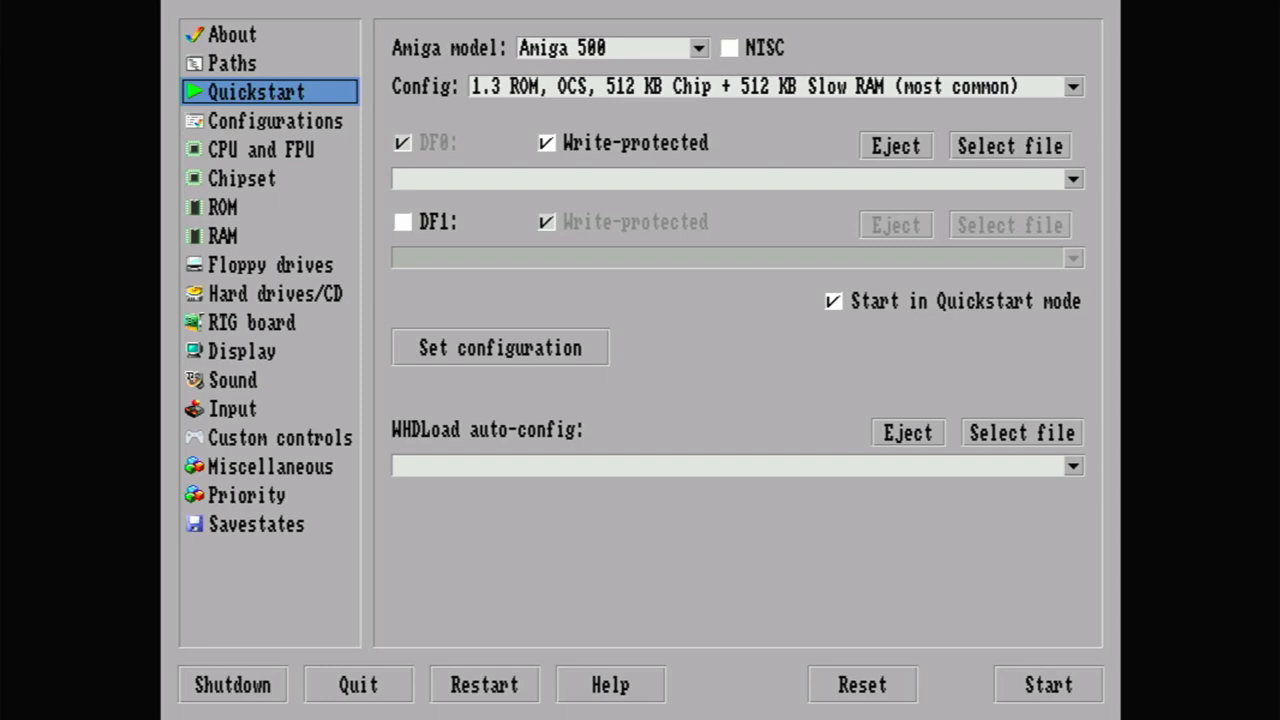
pyautogui.click(1048, 685)
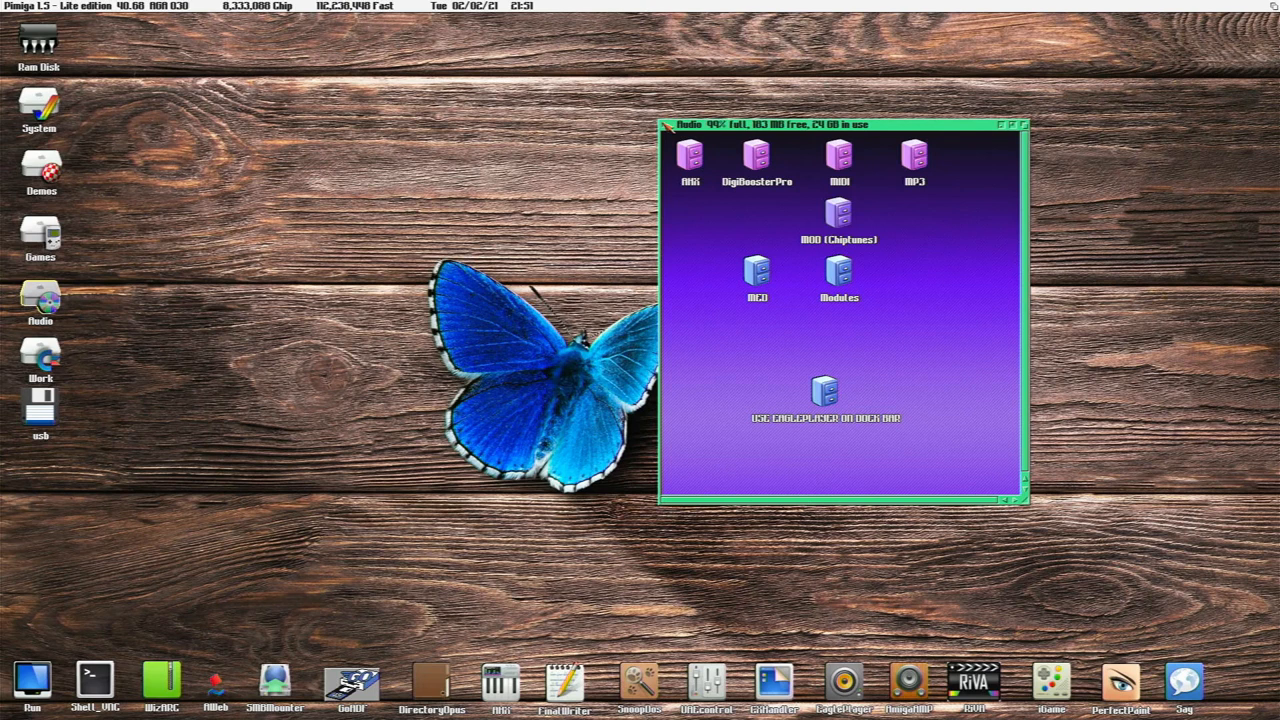
# Browse System > Audio tools and open the Protracker drawer.
pyautogui.doubleClick(40, 105)
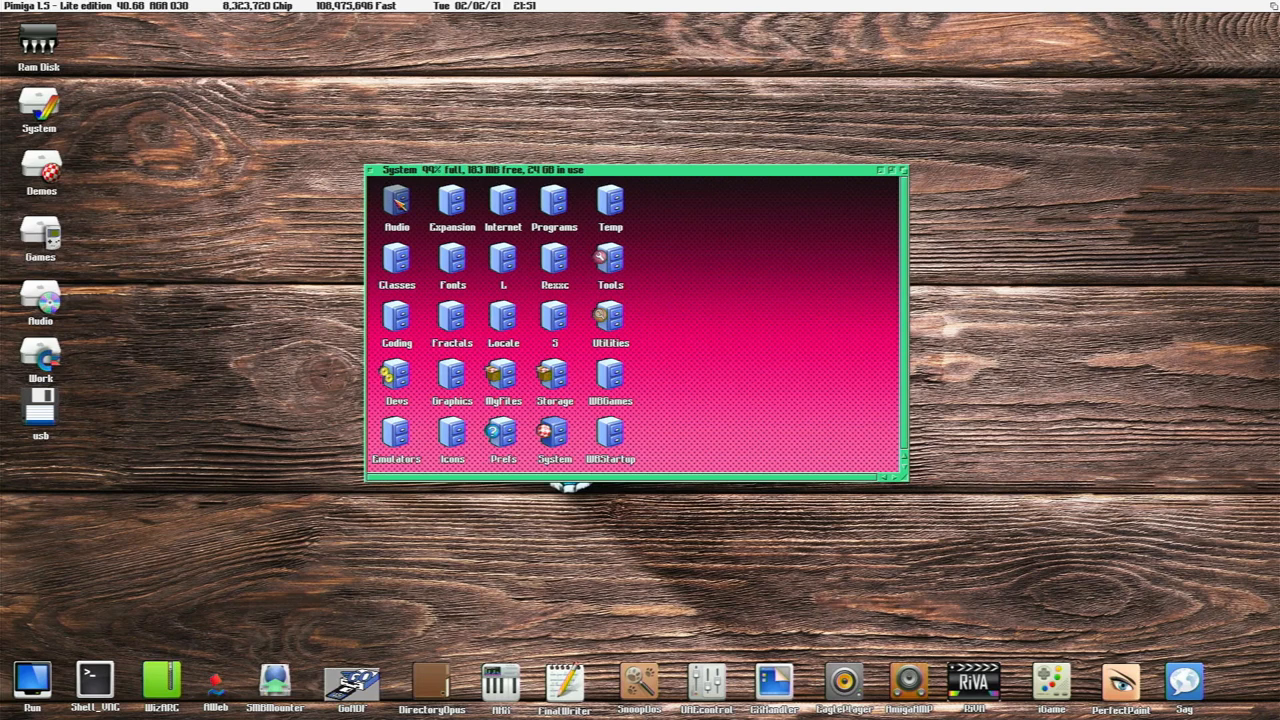
pyautogui.doubleClick(397, 200)
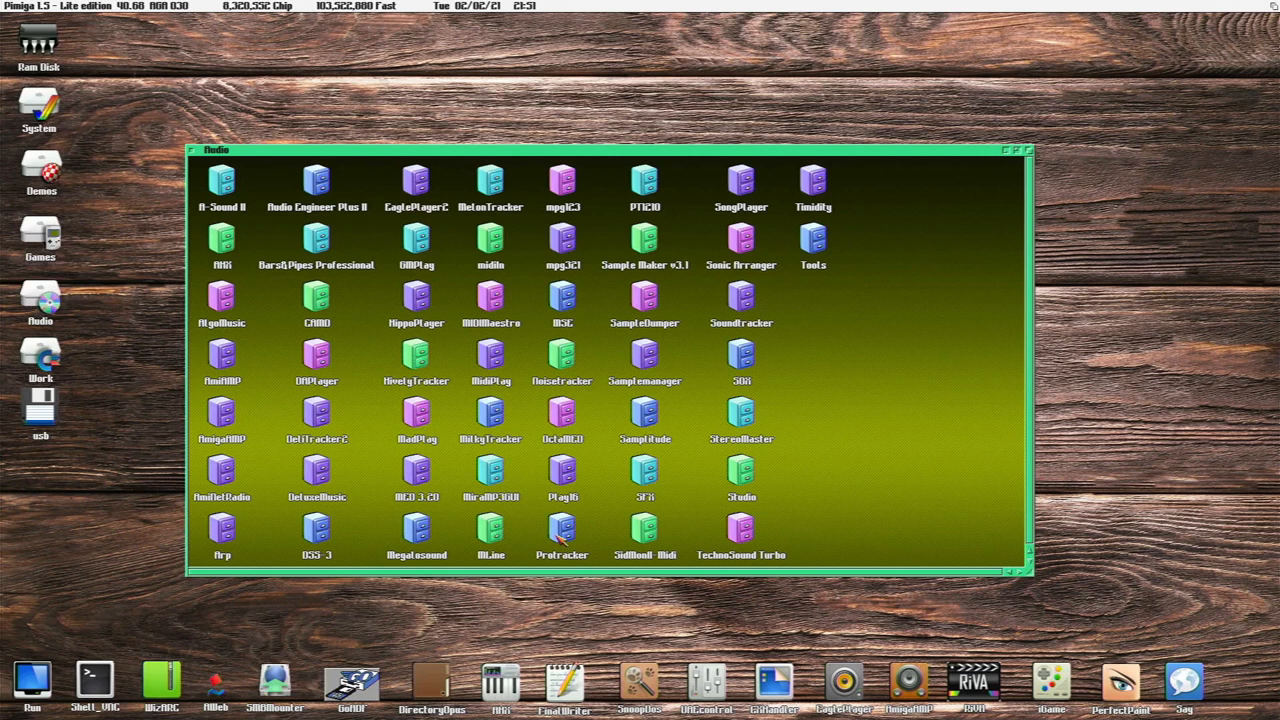
pyautogui.doubleClick(562, 530)
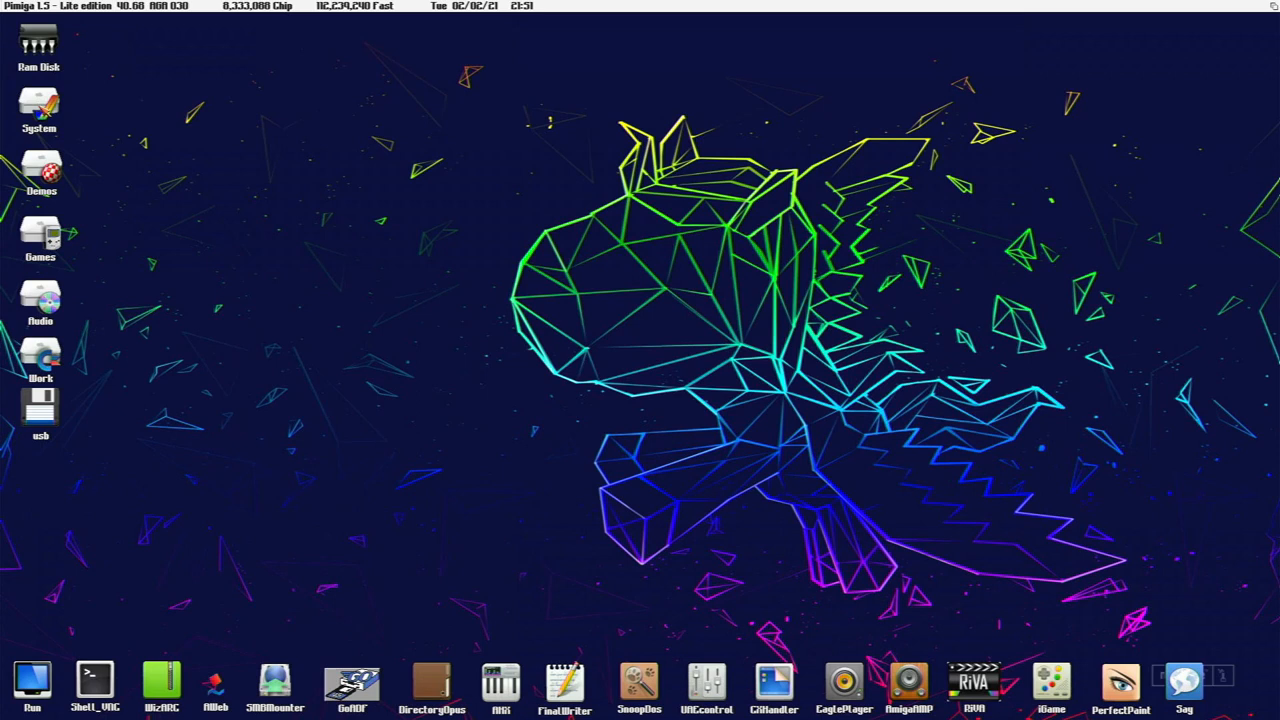
# Open the OctaMED versions folder and launch OctaMED Pro v4.0.
pyautogui.doubleClick(40, 300)
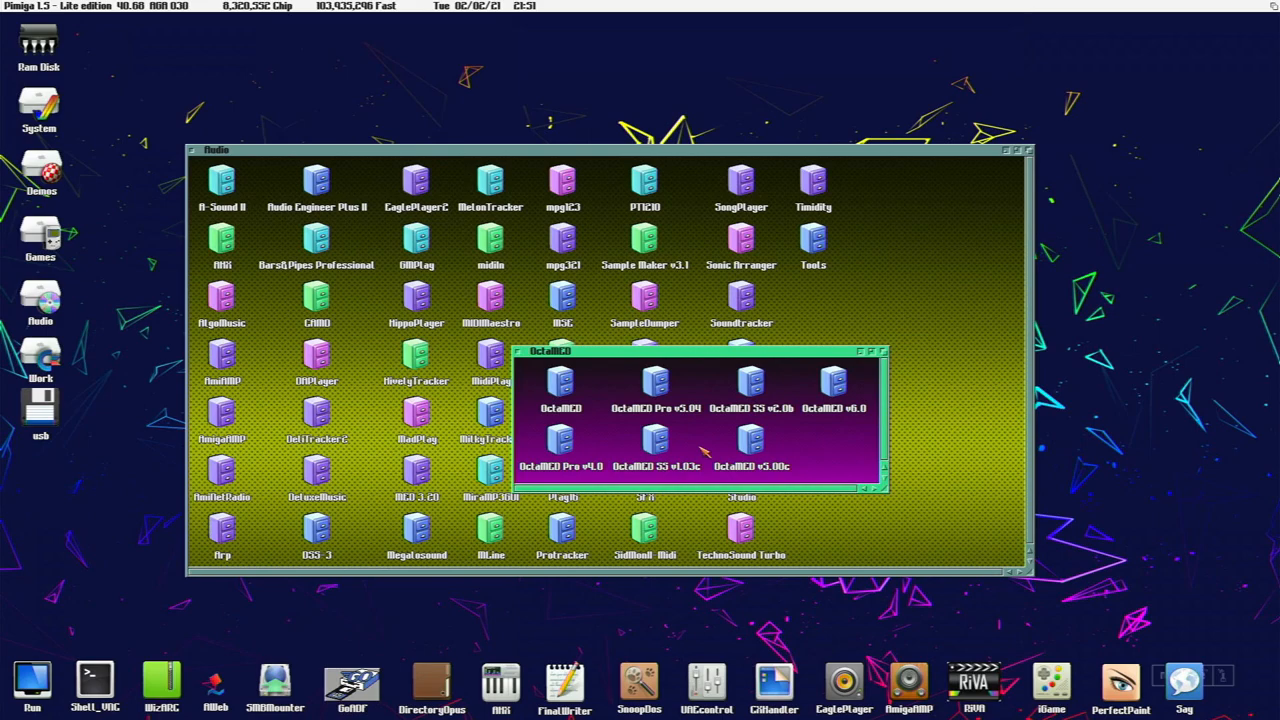
pyautogui.doubleClick(561, 440)
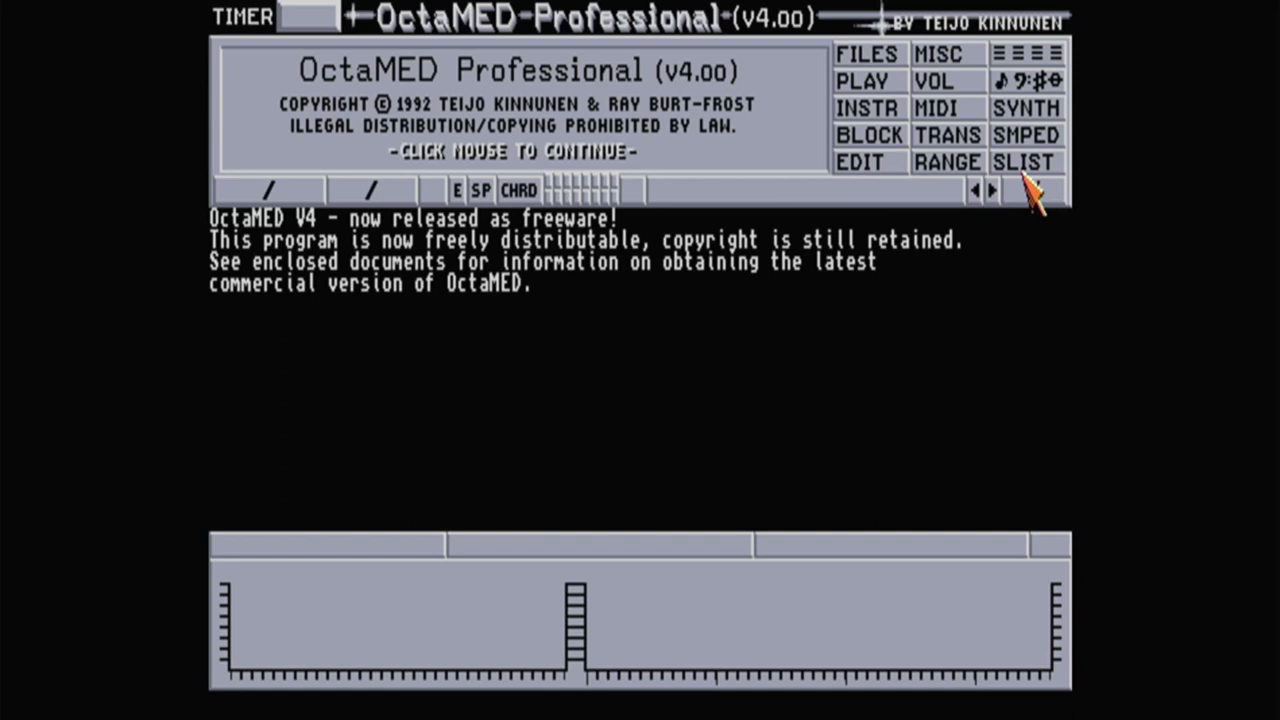
pyautogui.moveTo(895, 80)
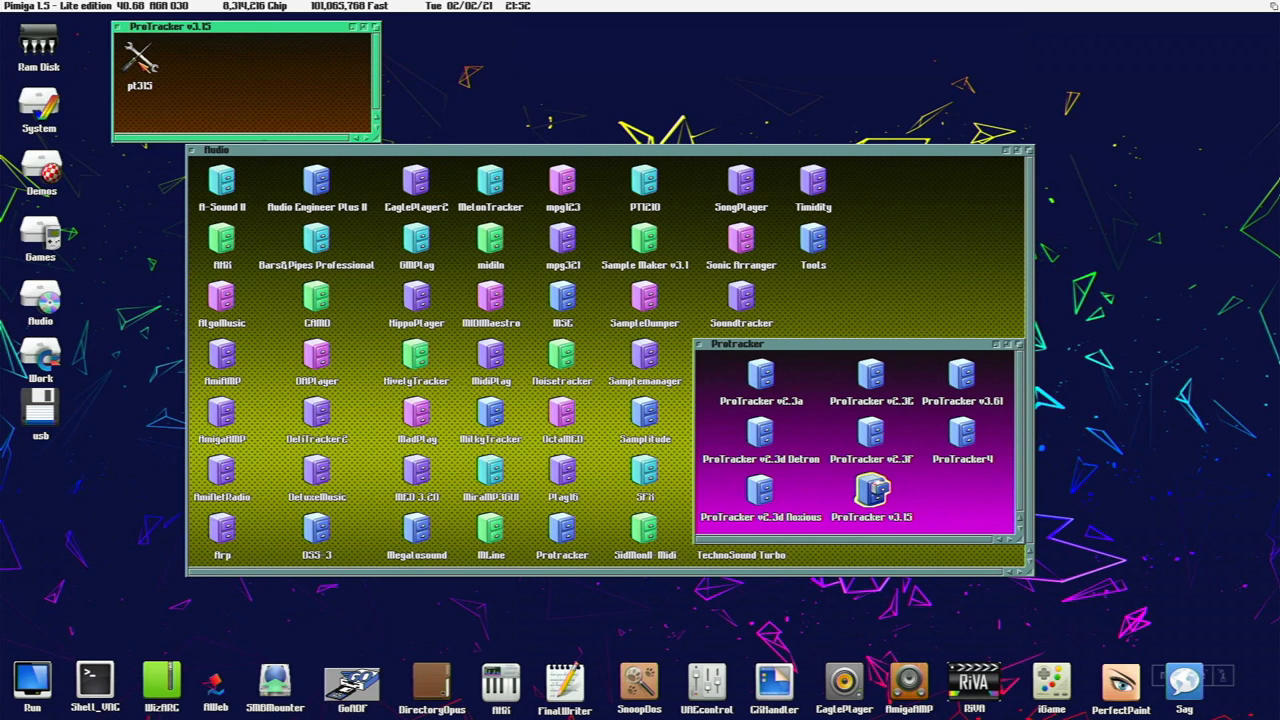
# Launch pt315 from the ProTracker v3.15 drawer.
pyautogui.doubleClick(871, 490)
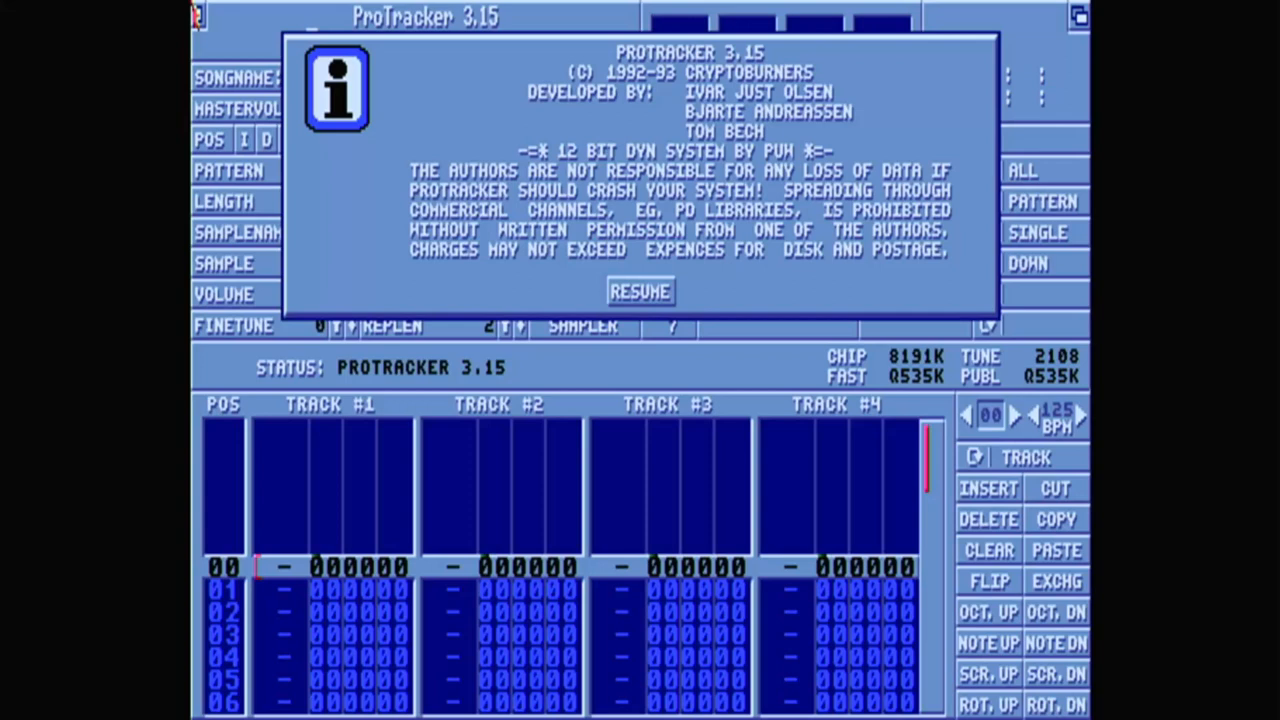